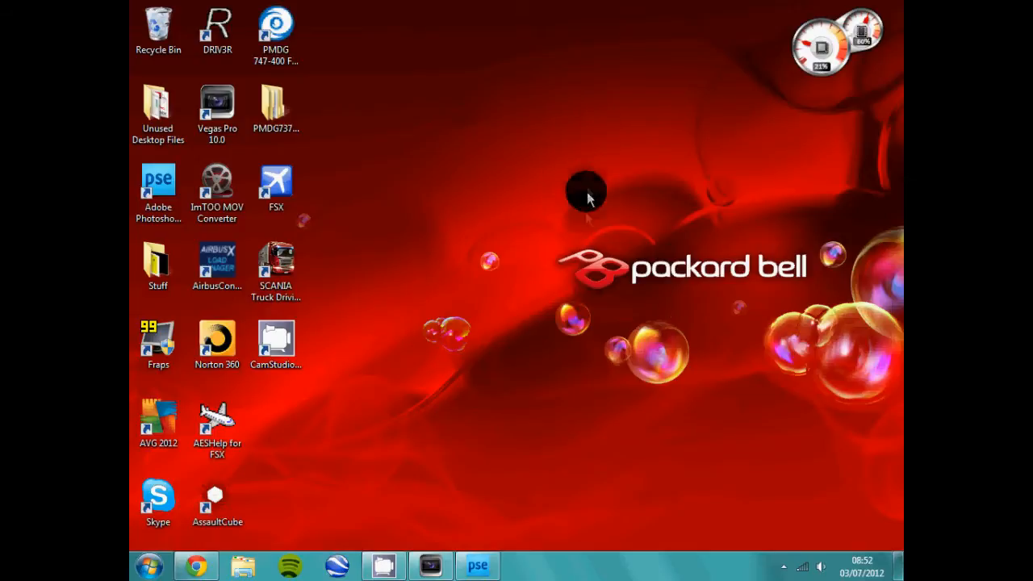
mouse_move(552, 361)
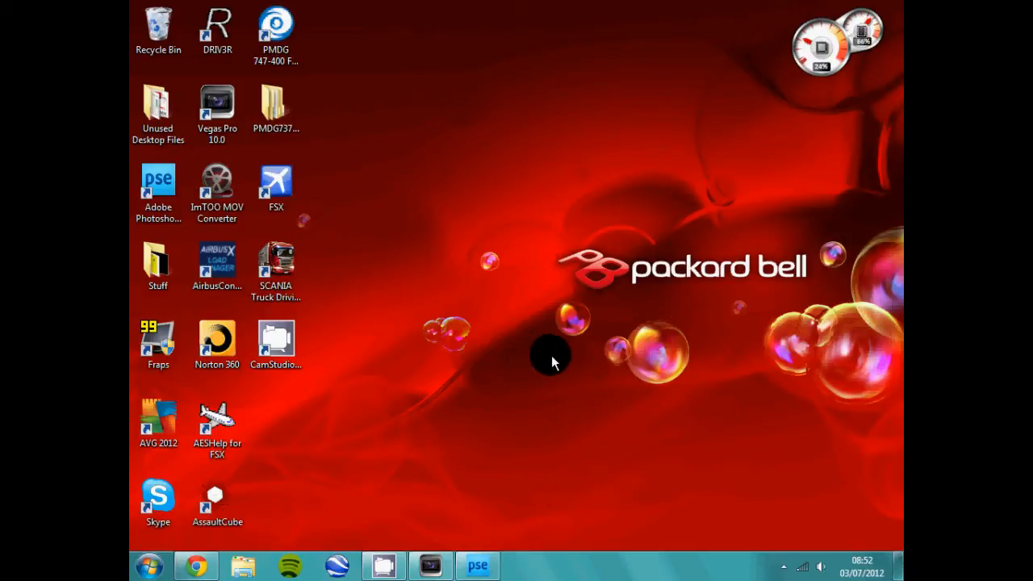
mouse_move(559, 381)
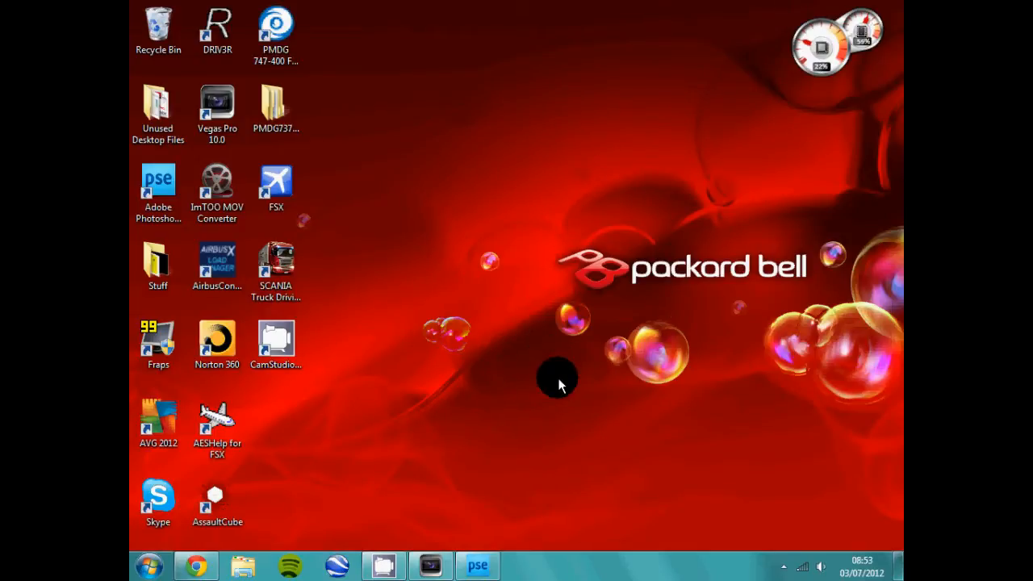
mouse_move(496, 466)
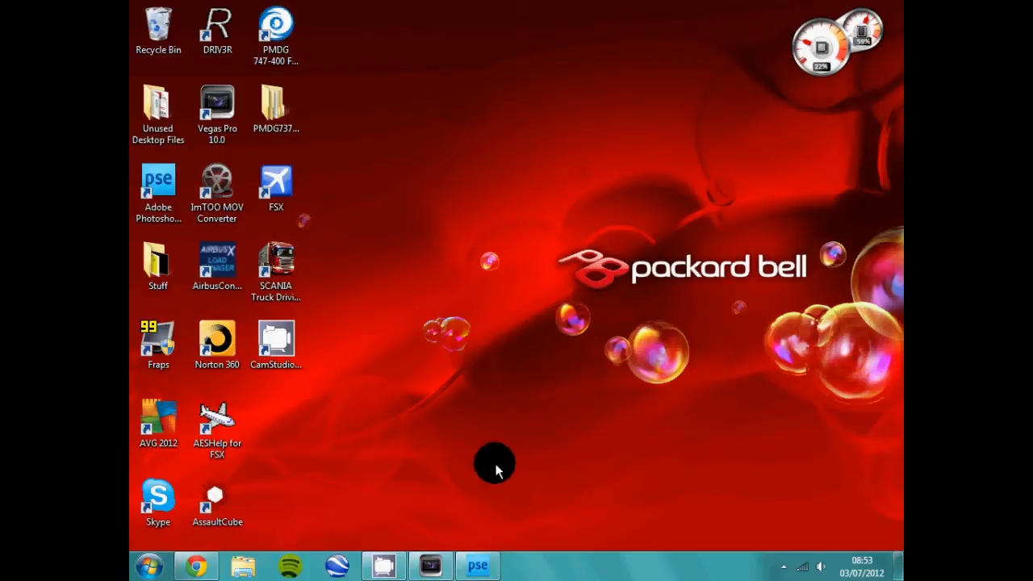
Step: Restore the running Photoshop Elements editor window from the taskbar
left_click(477, 565)
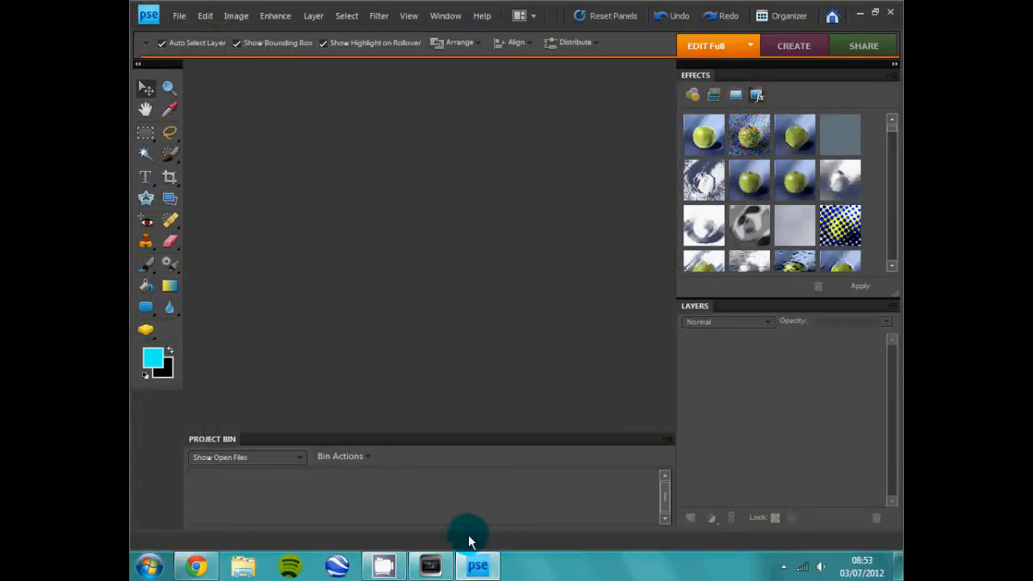
mouse_move(395, 287)
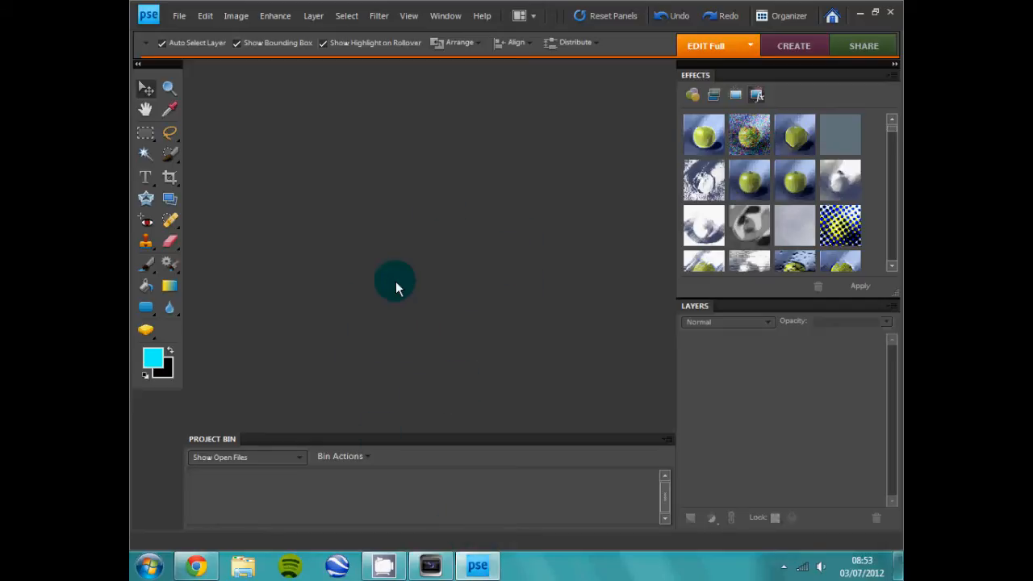
mouse_move(458, 254)
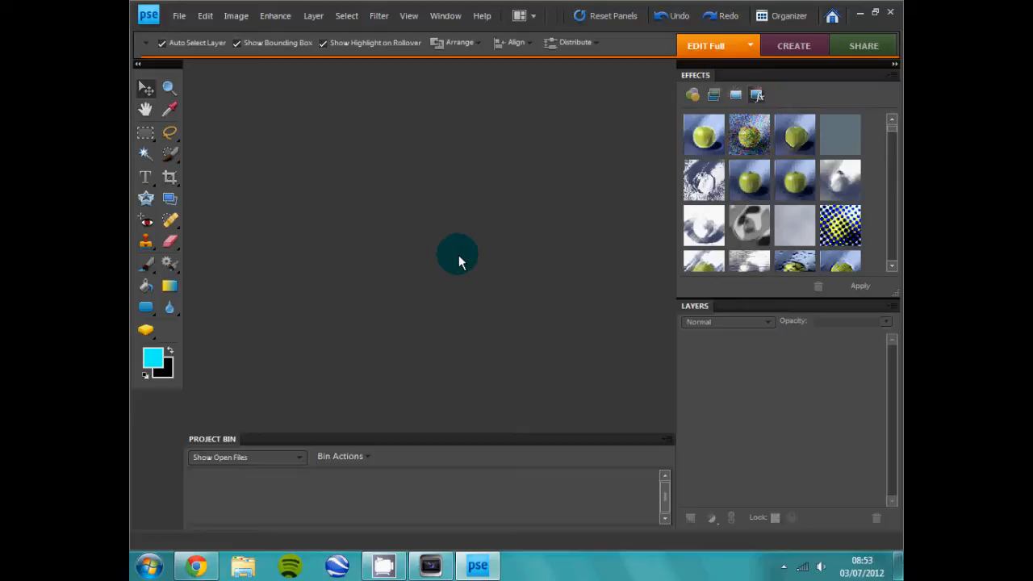
mouse_move(303, 211)
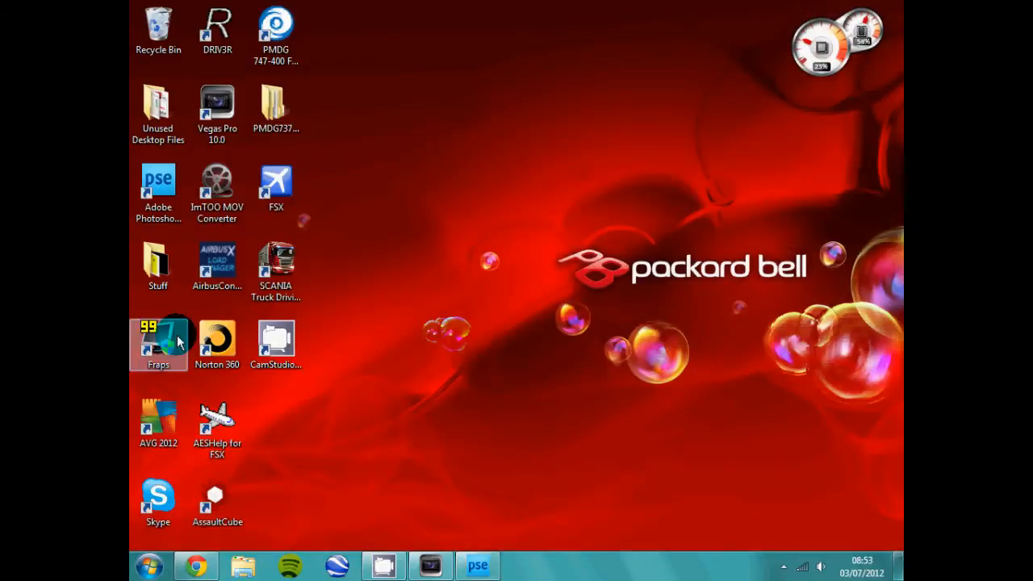
Step: Open the RF-Airplane-Engine photo from the Pictures library via the Stuff folder
double_click(158, 266)
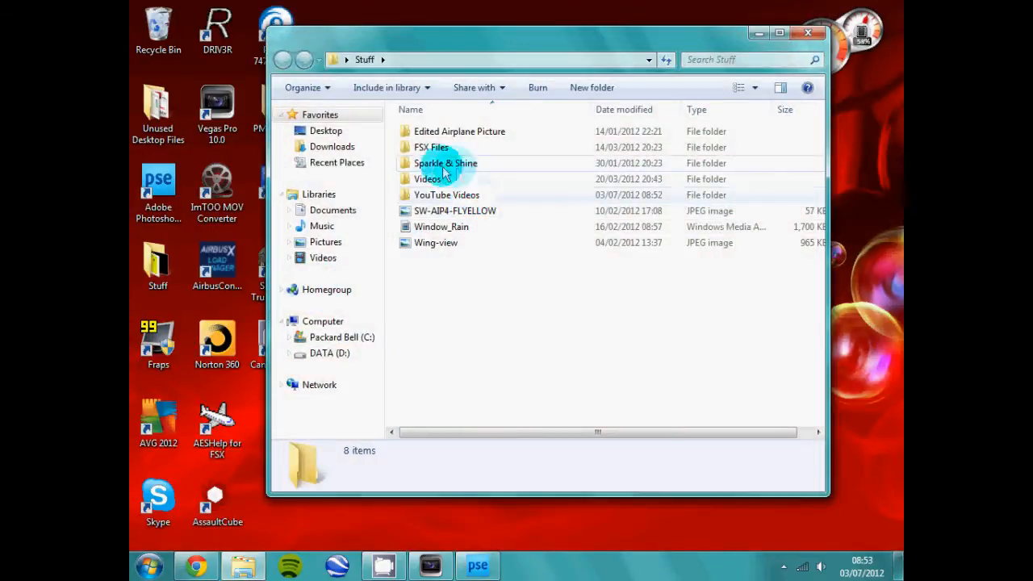
mouse_move(347, 260)
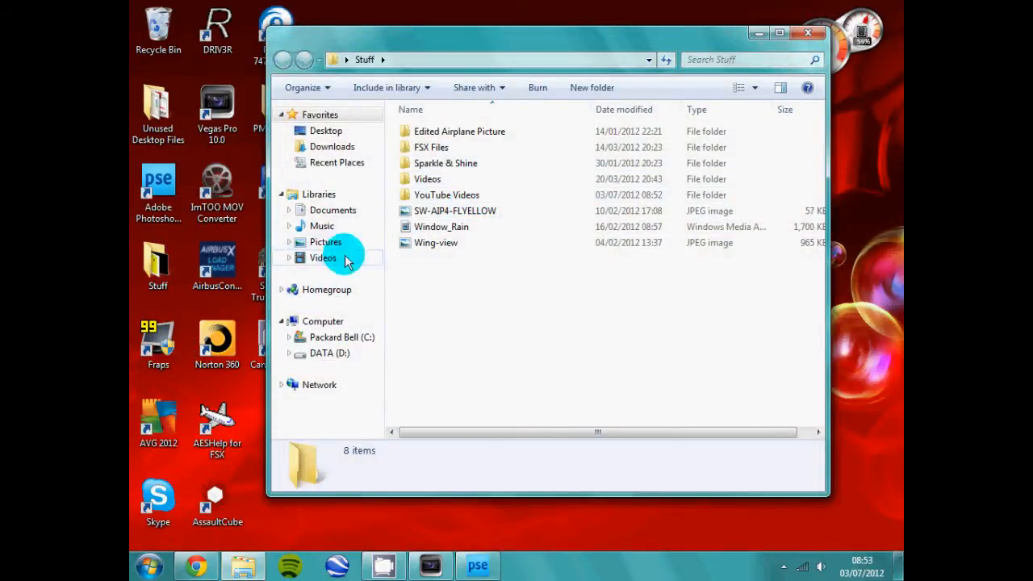
left_click(325, 241)
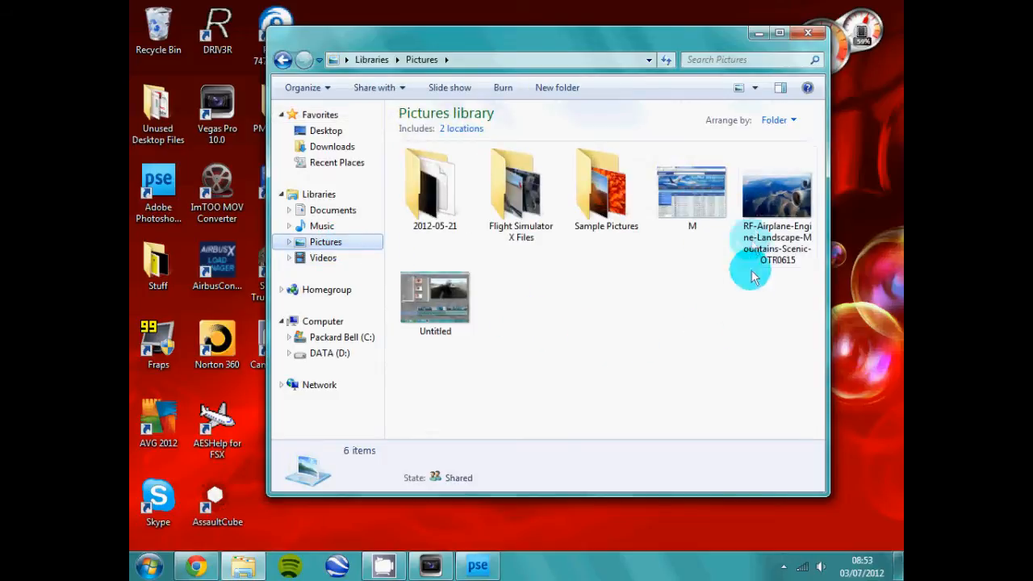
double_click(776, 190)
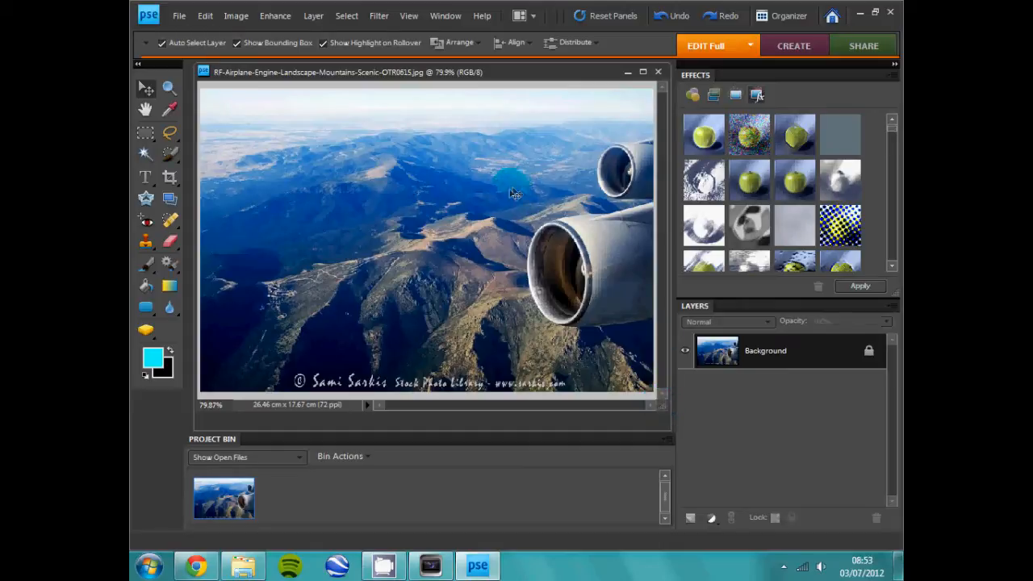
Step: Browse the Enhance, Image, Edit, Layer, Filter and View menus, ending on Image
left_click(275, 16)
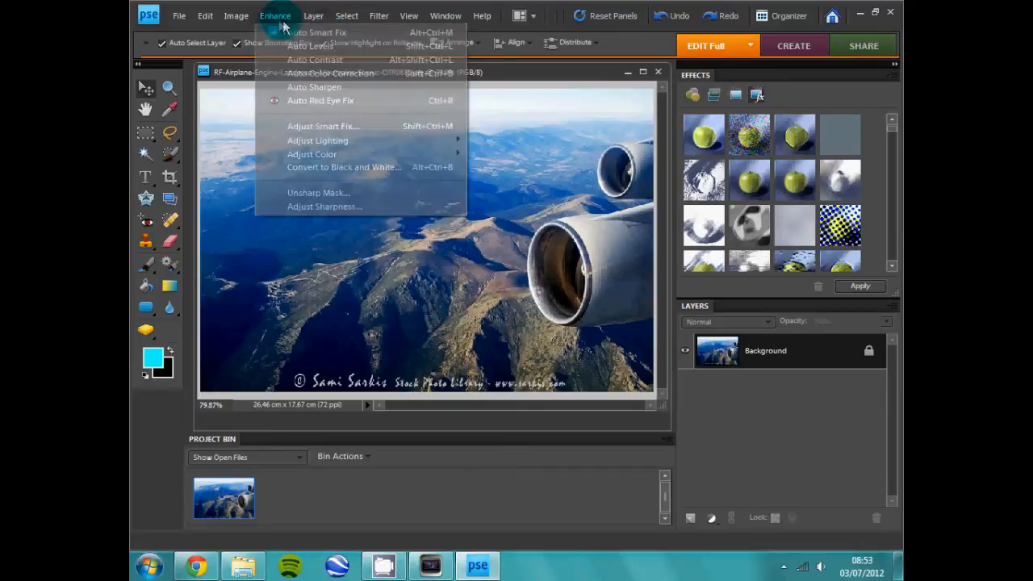
left_click(236, 16)
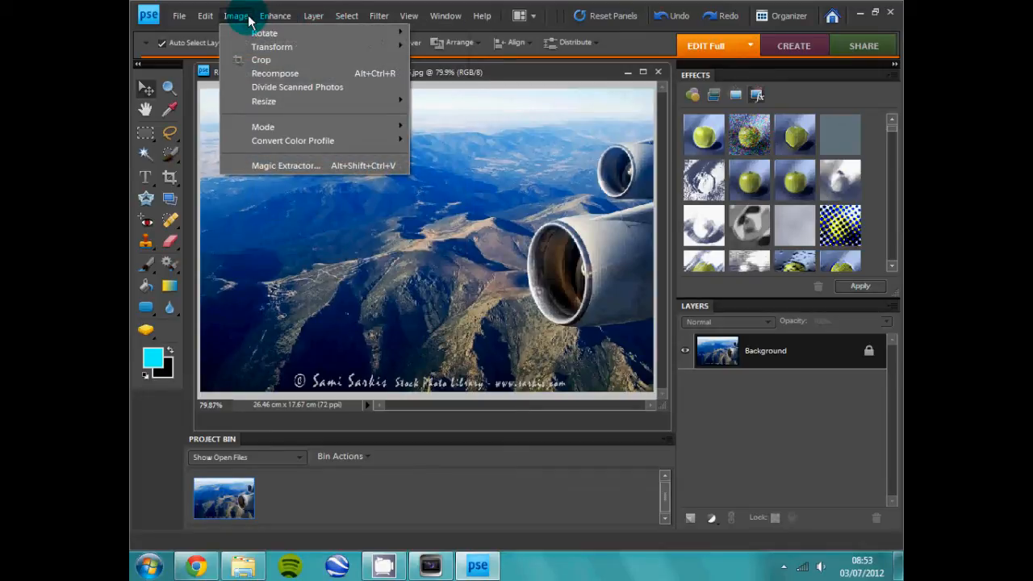
left_click(205, 15)
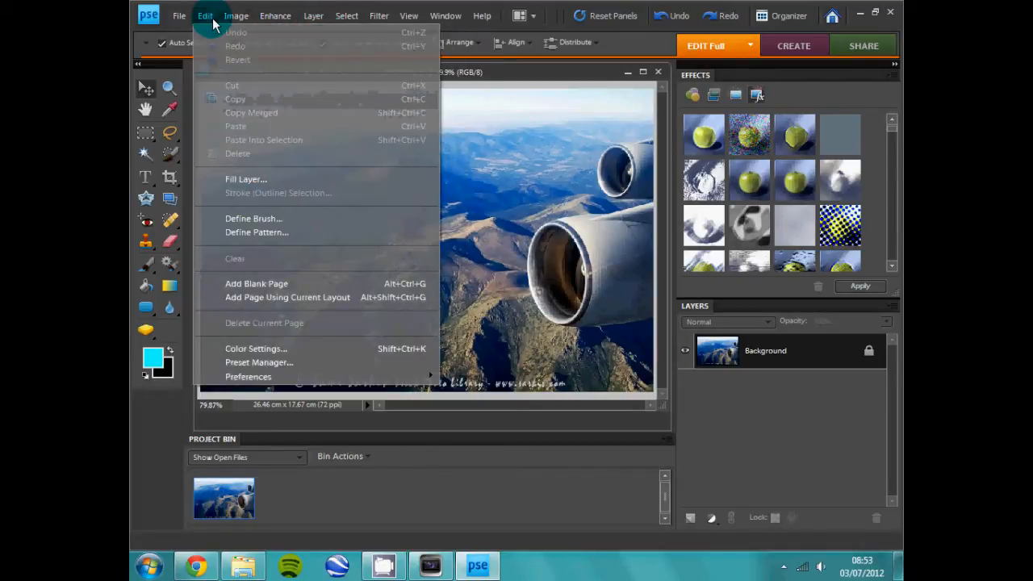
left_click(275, 16)
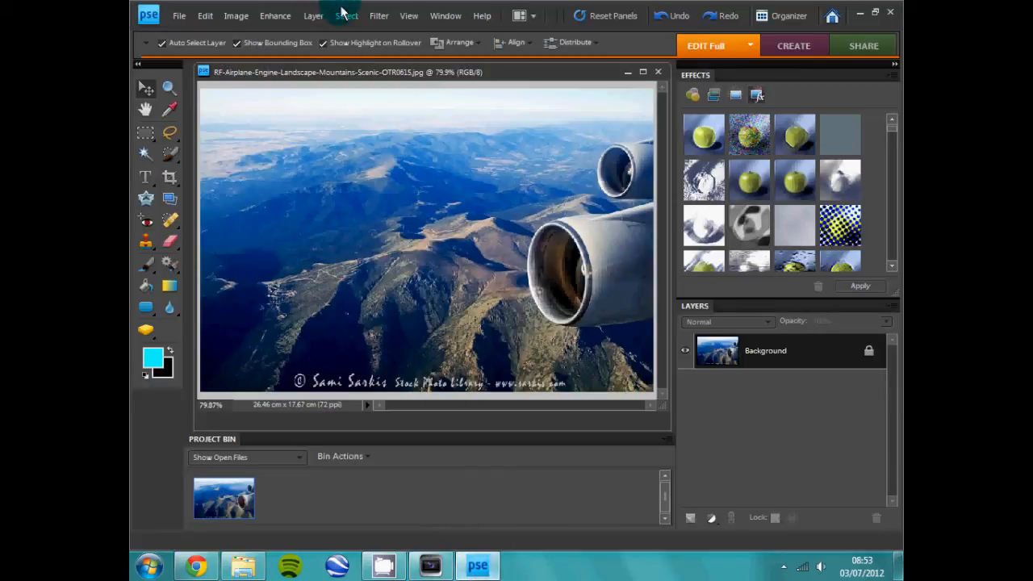
left_click(313, 15)
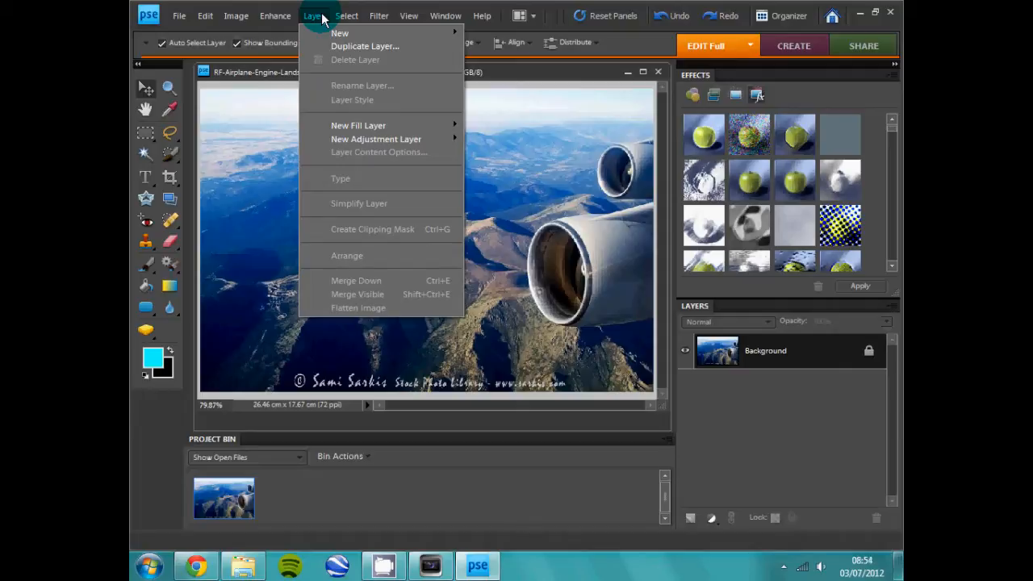
left_click(378, 15)
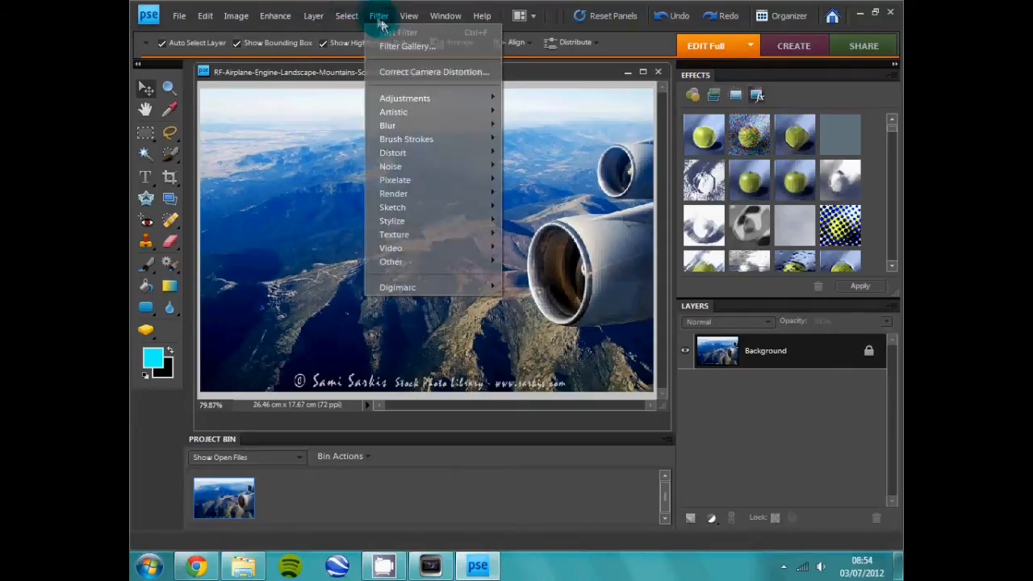
left_click(408, 15)
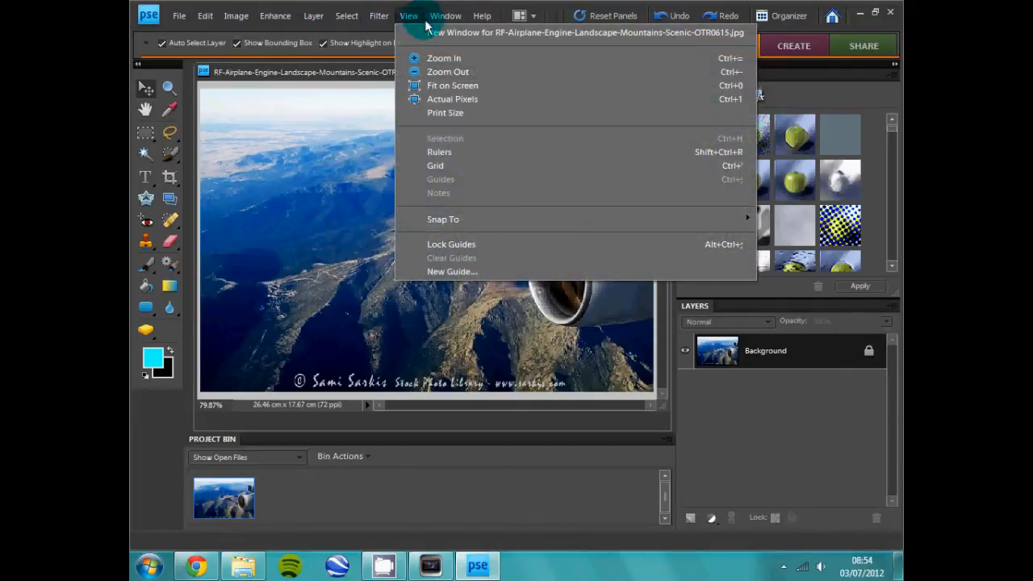
left_click(313, 16)
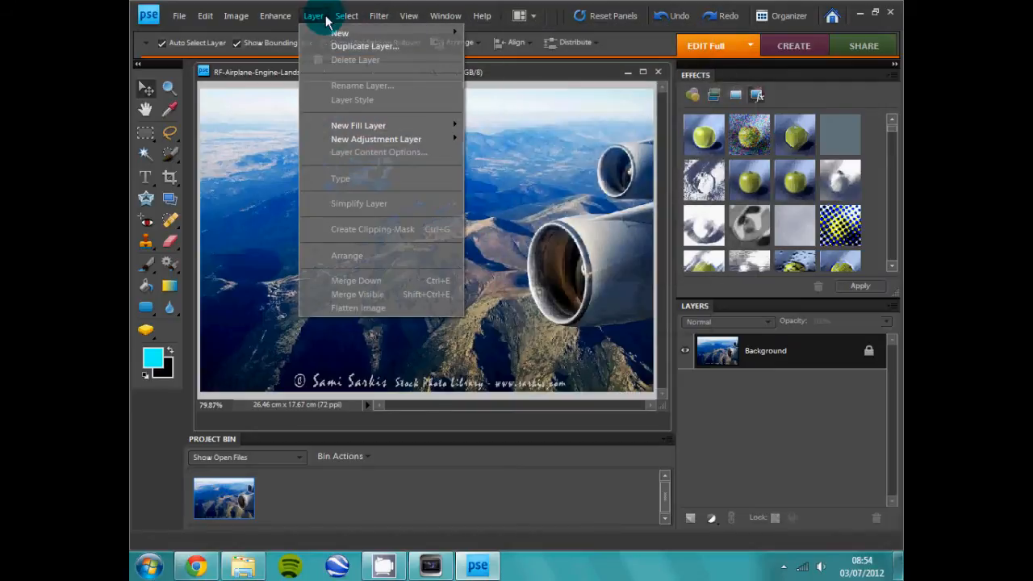
left_click(275, 15)
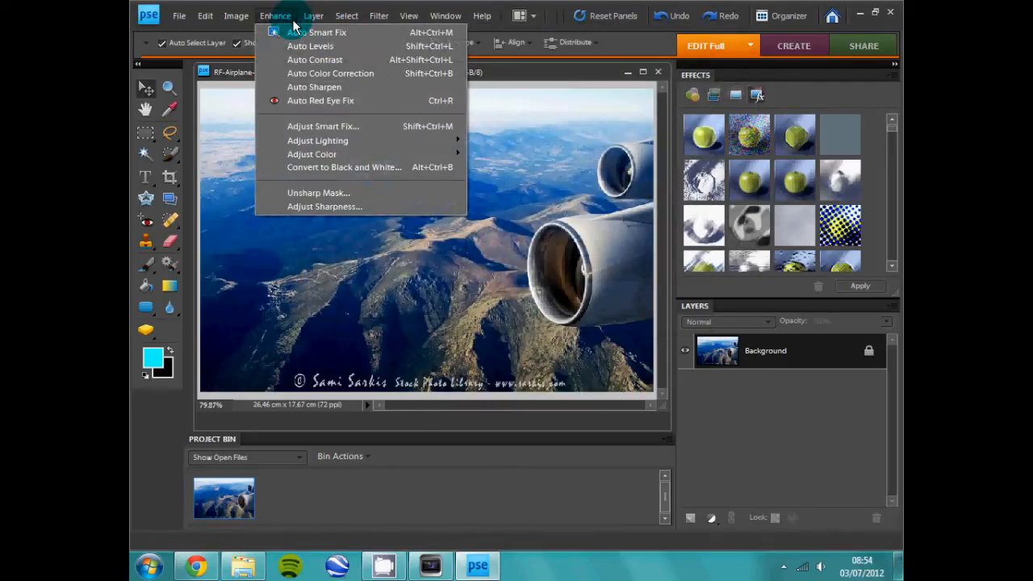
left_click(235, 16)
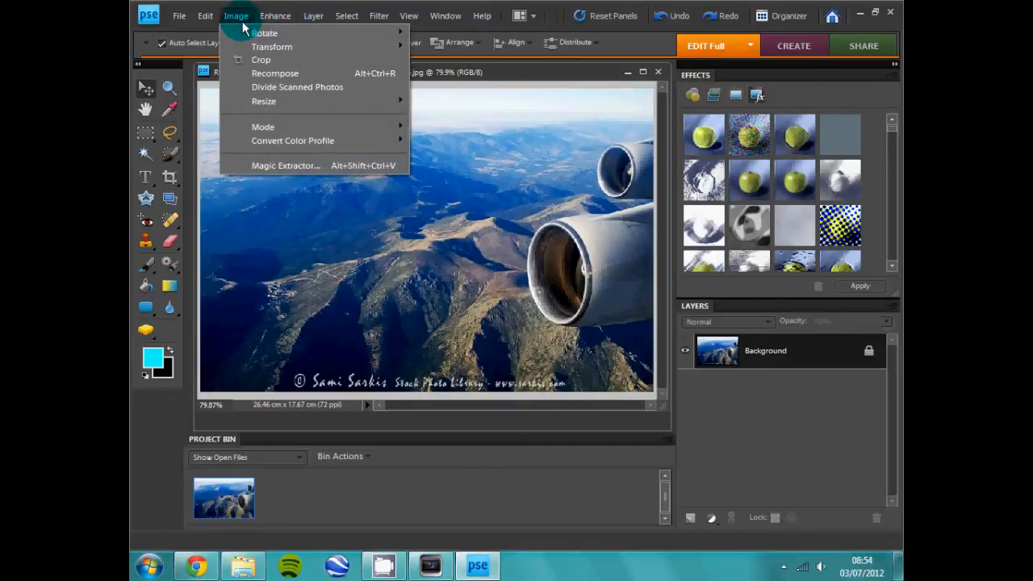
mouse_move(248, 26)
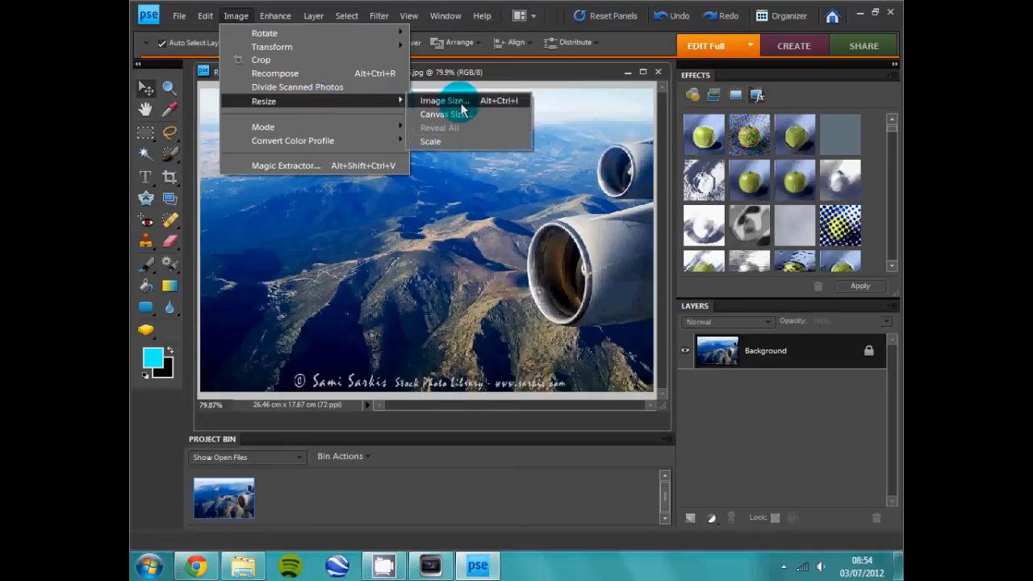
Step: Set the canvas size to 1360 × 768 pixels
left_click(443, 114)
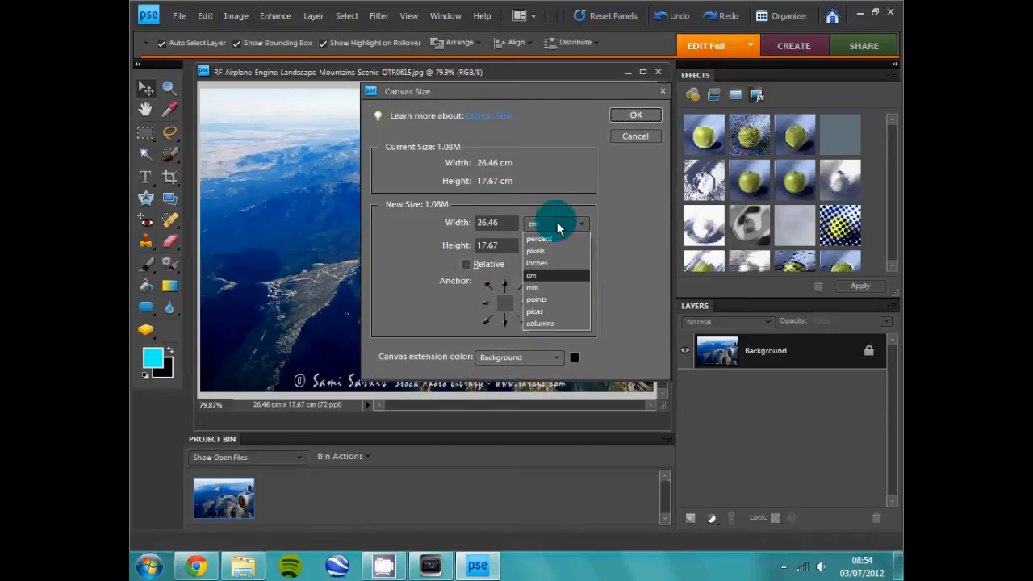
left_click(535, 250)
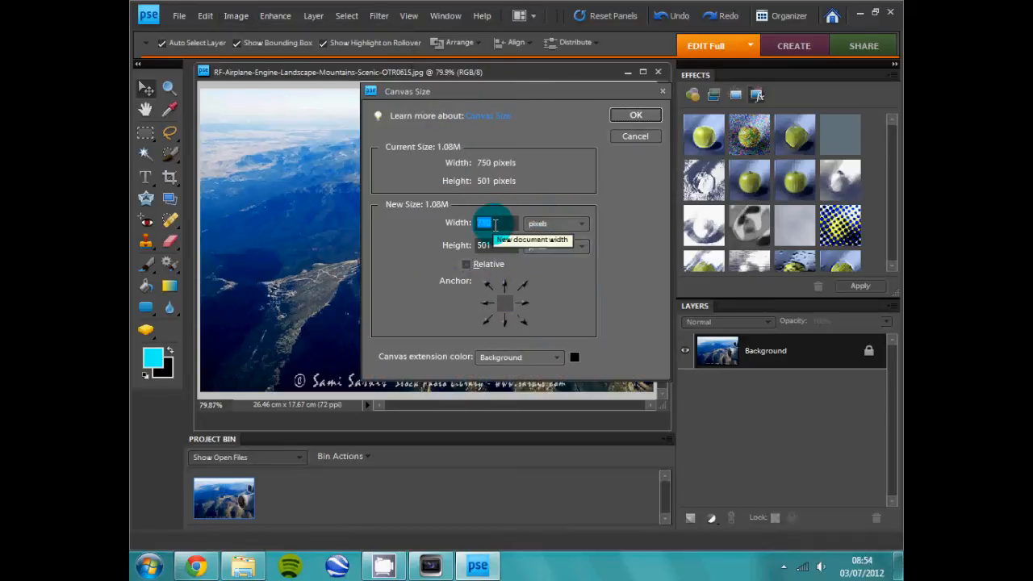
type("1360")
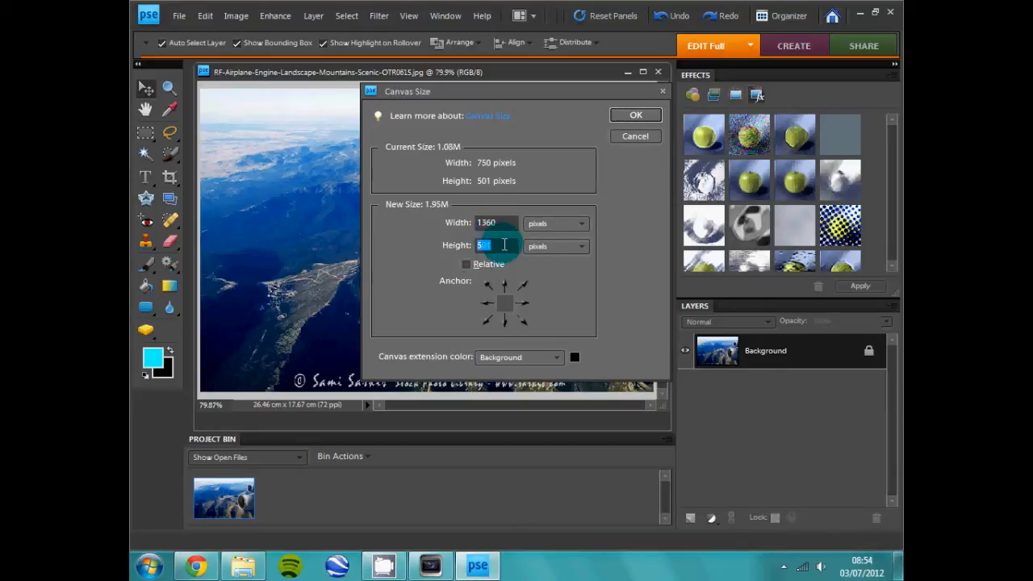
type("768")
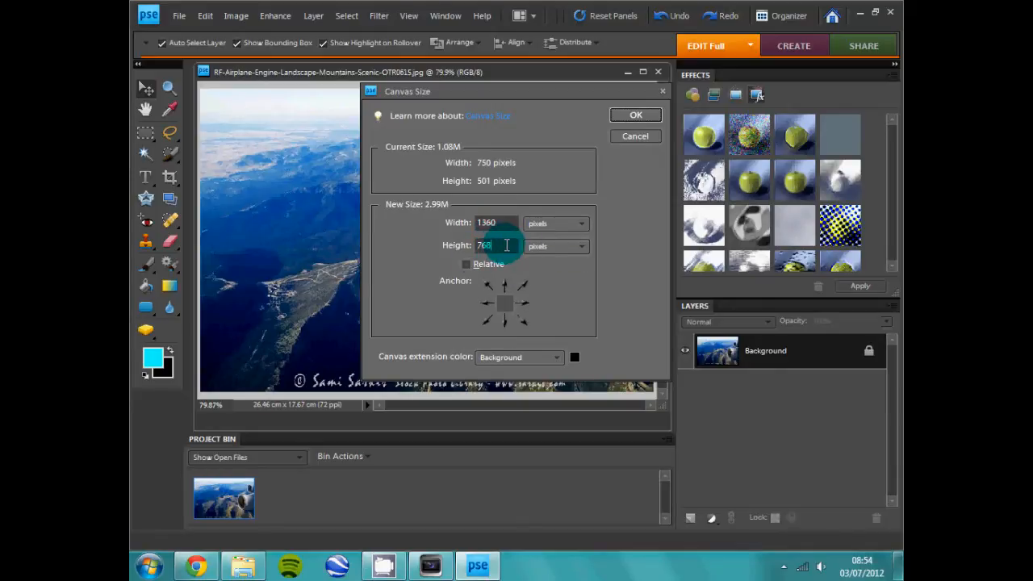
left_click(635, 114)
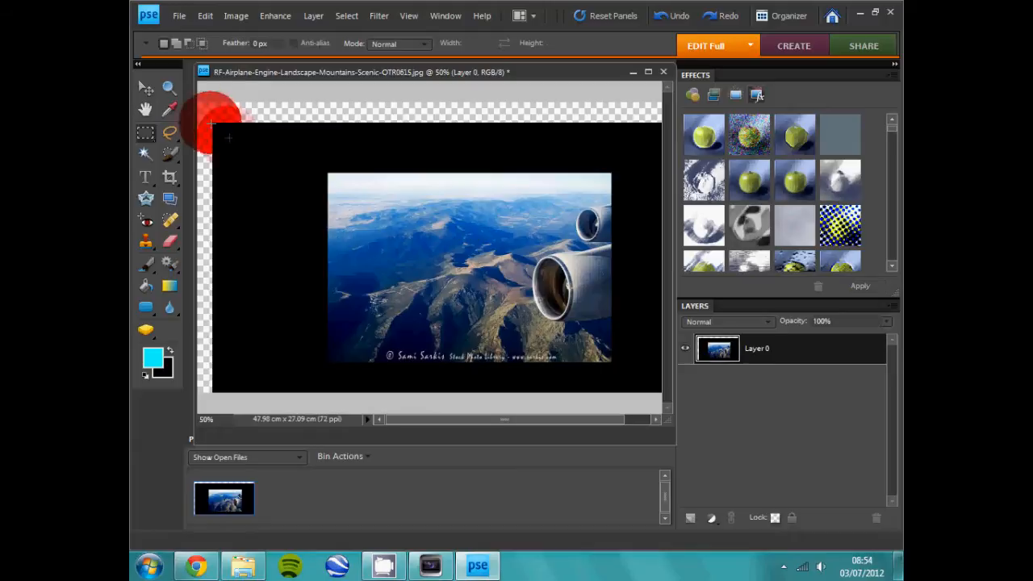
Step: Erase the background and black border on the left side of Layer 0
left_click_drag(206, 125, 528, 395)
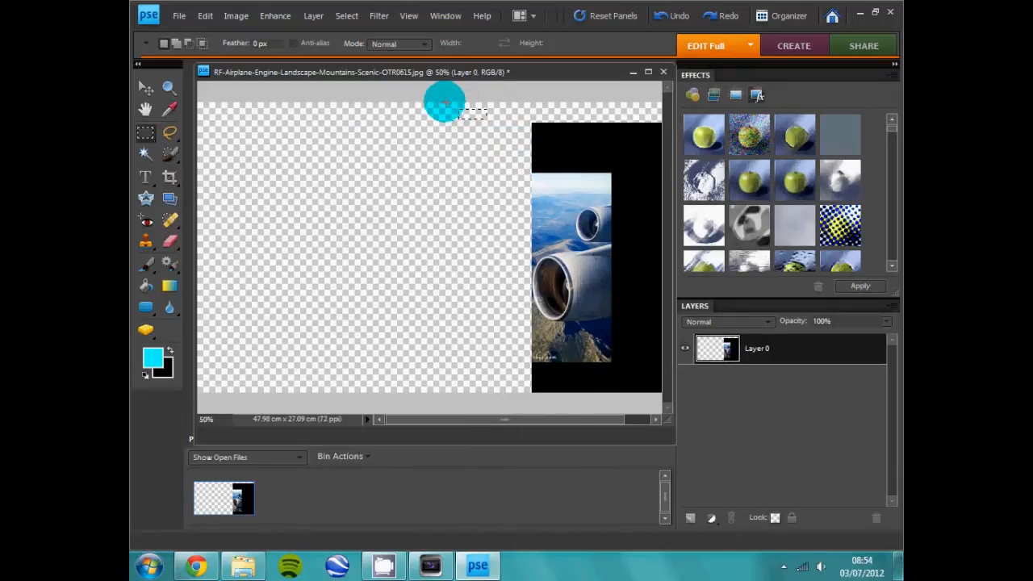
left_click_drag(444, 101, 662, 205)
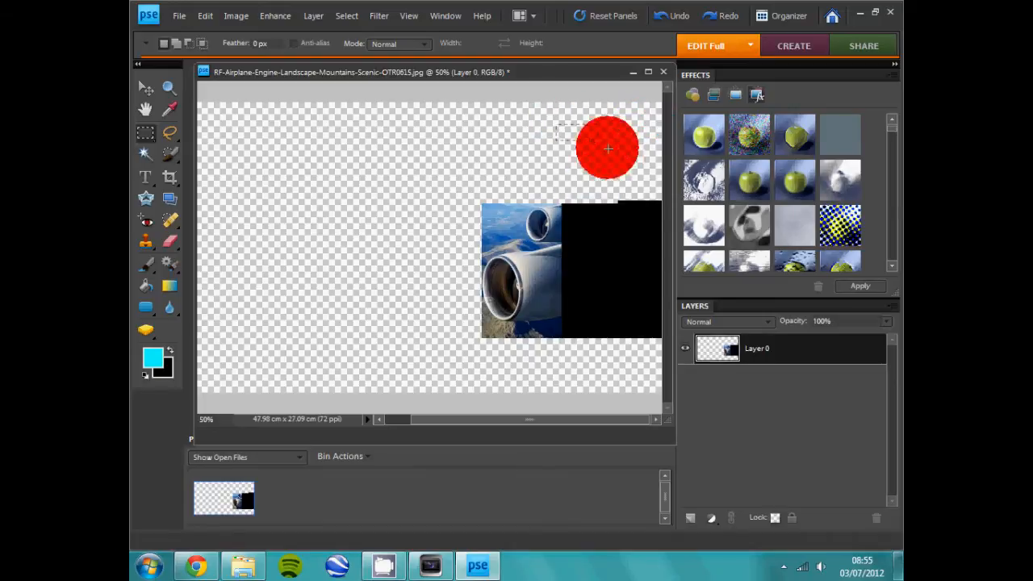
left_click_drag(608, 148, 664, 371)
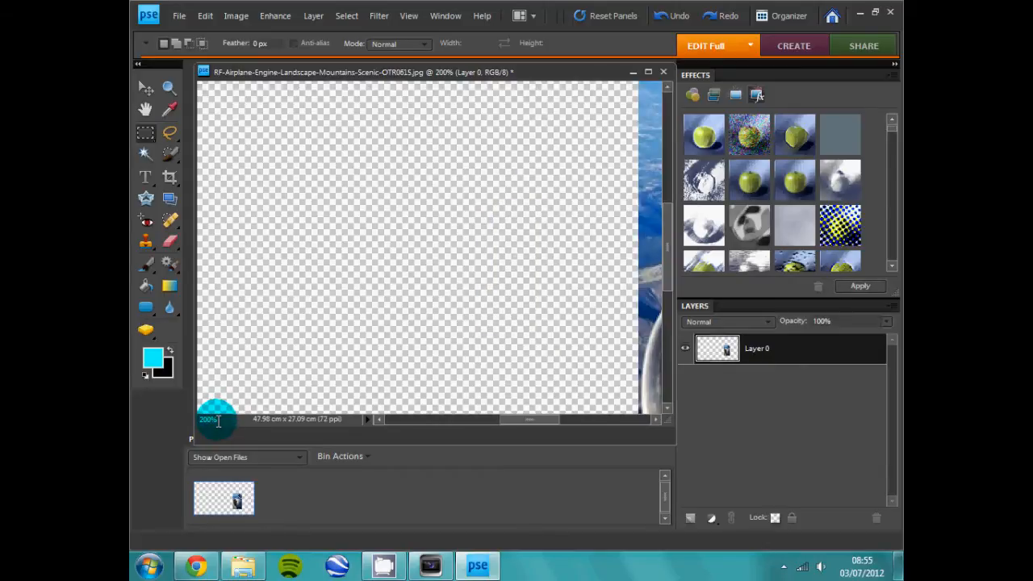
Step: Quick-select and delete the mountain landscape left of the lower engine
left_click_drag(524, 419, 568, 419)
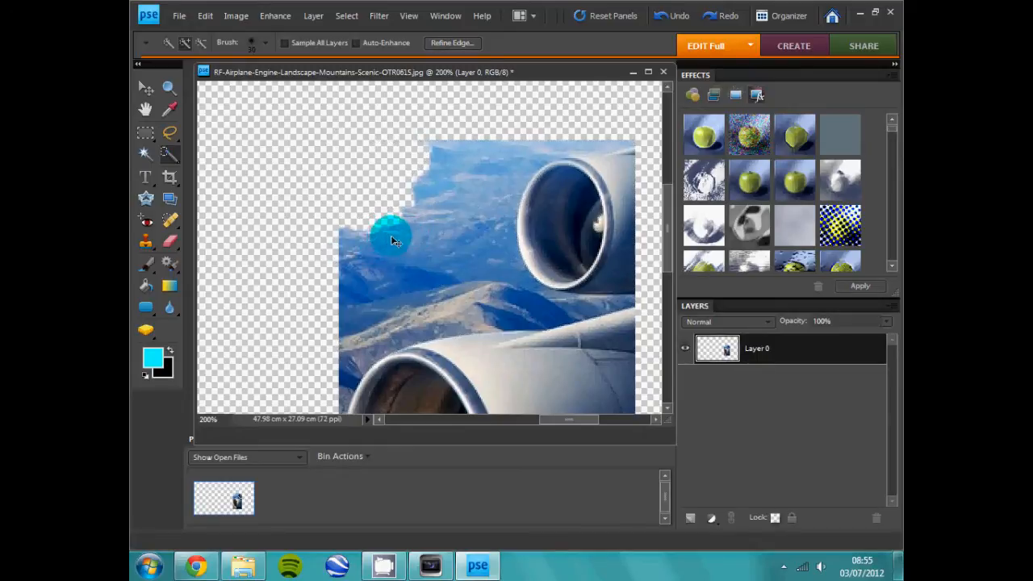
scroll("down", 3)
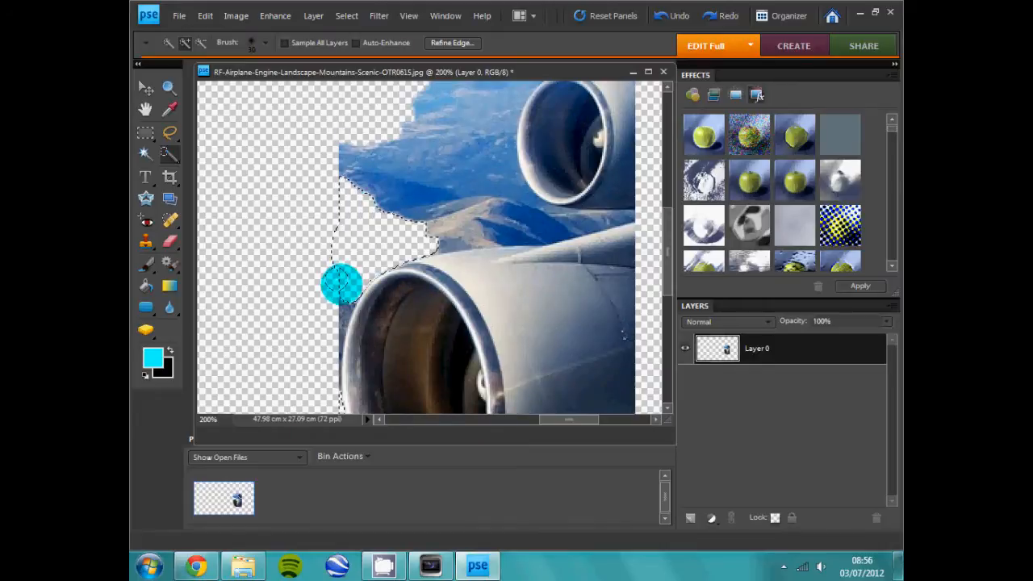
left_click_drag(342, 283, 371, 258)
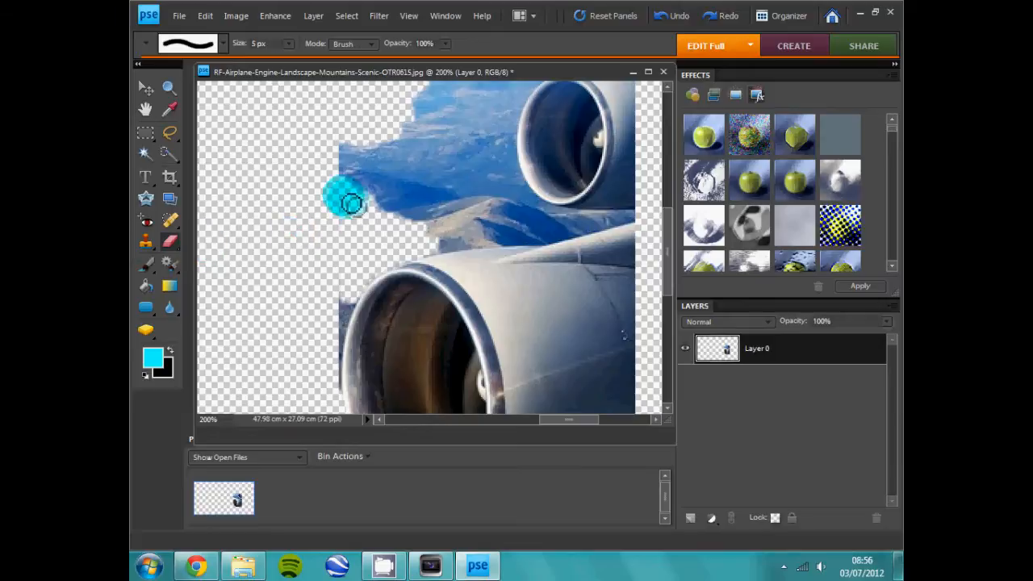
Step: Erase the remaining mountains and sky around both engines with a 19 px eraser
left_click(188, 43)
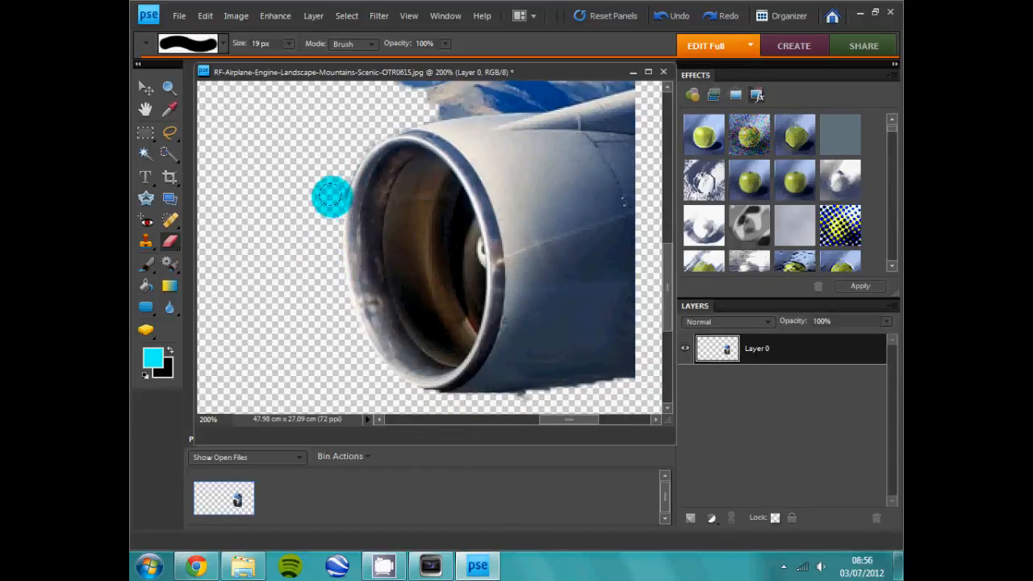
left_click_drag(330, 196, 529, 317)
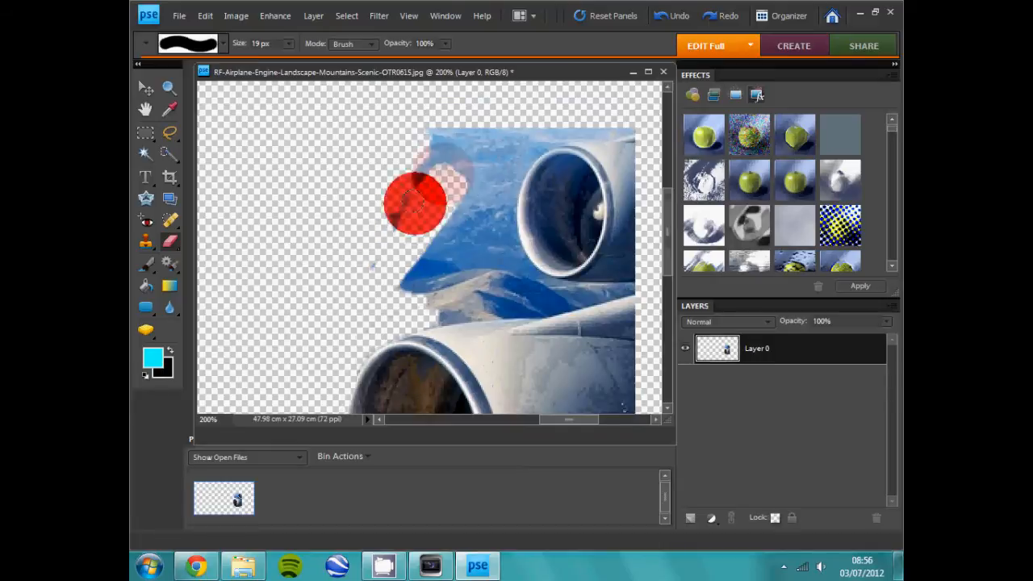
left_click_drag(416, 201, 355, 310)
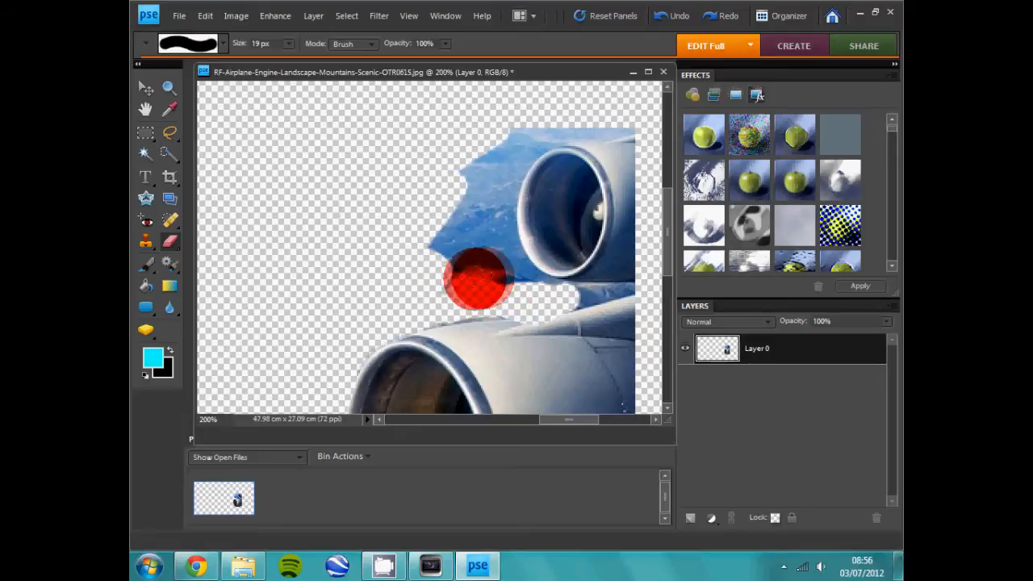
left_click_drag(476, 279, 629, 117)
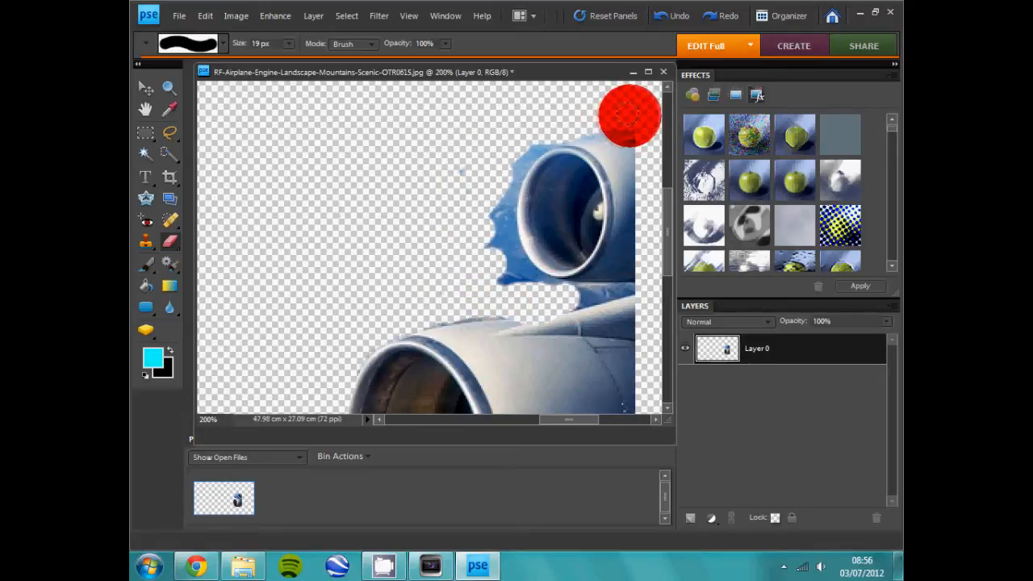
left_click_drag(629, 115, 460, 164)
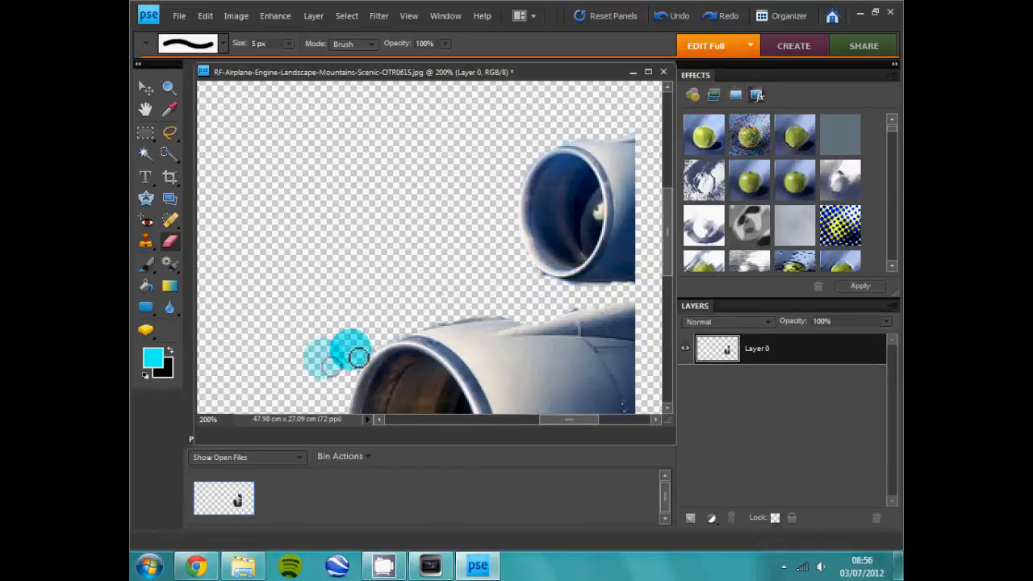
mouse_move(210, 420)
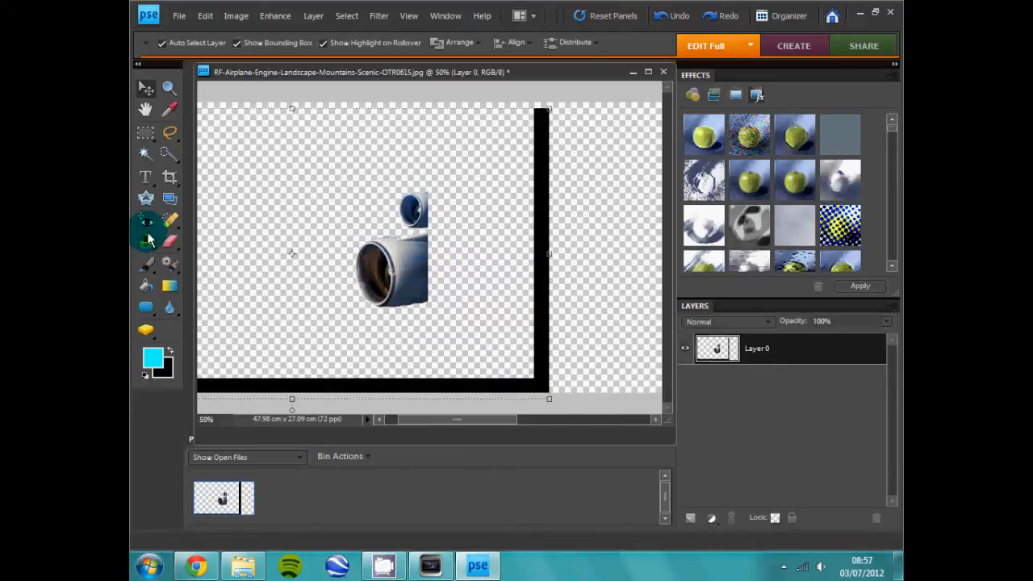
Step: Quick-select the black strips along the right and bottom edges
left_click(146, 222)
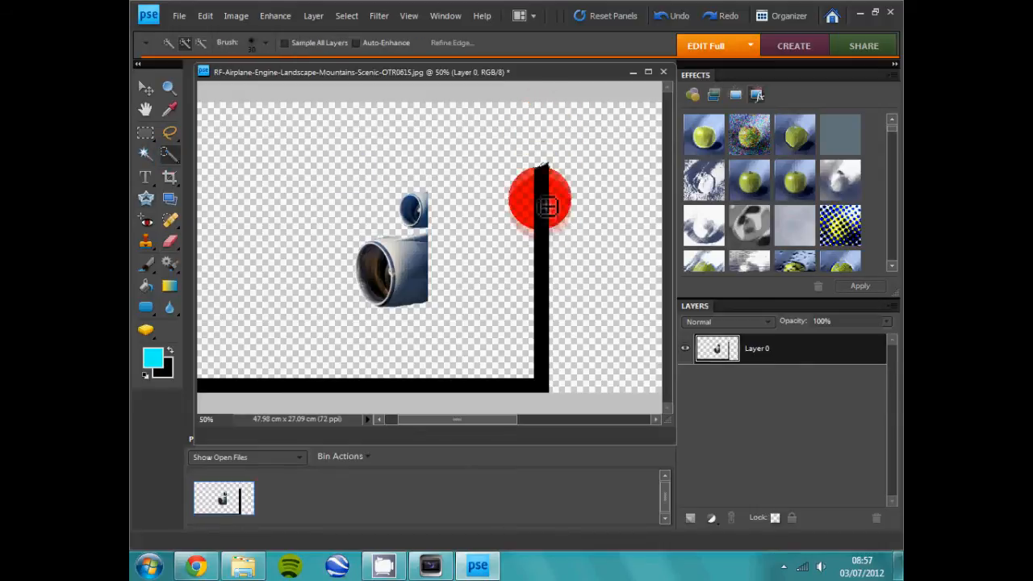
left_click_drag(546, 203, 238, 395)
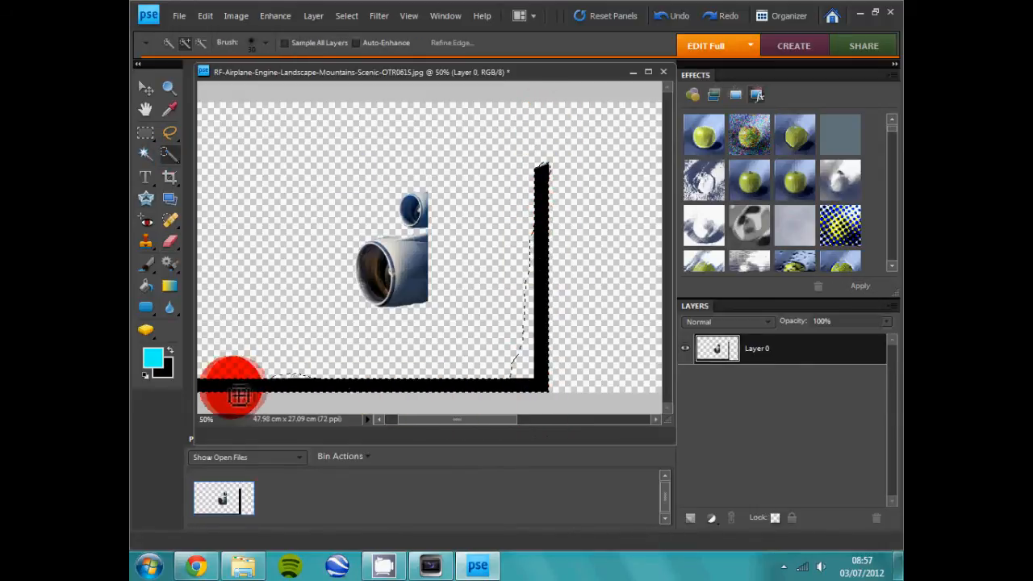
left_click_drag(234, 387, 452, 383)
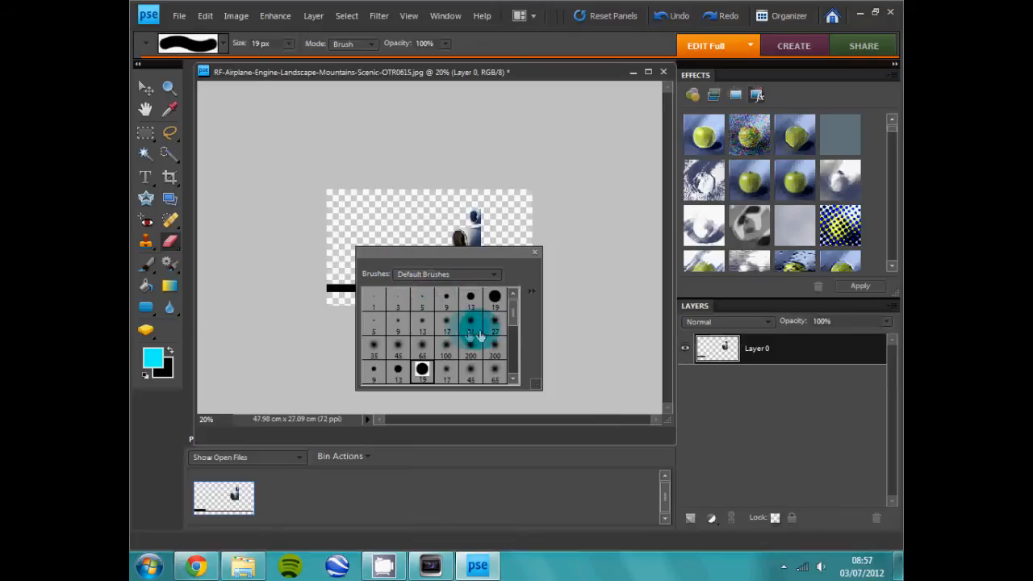
scroll("down", 3)
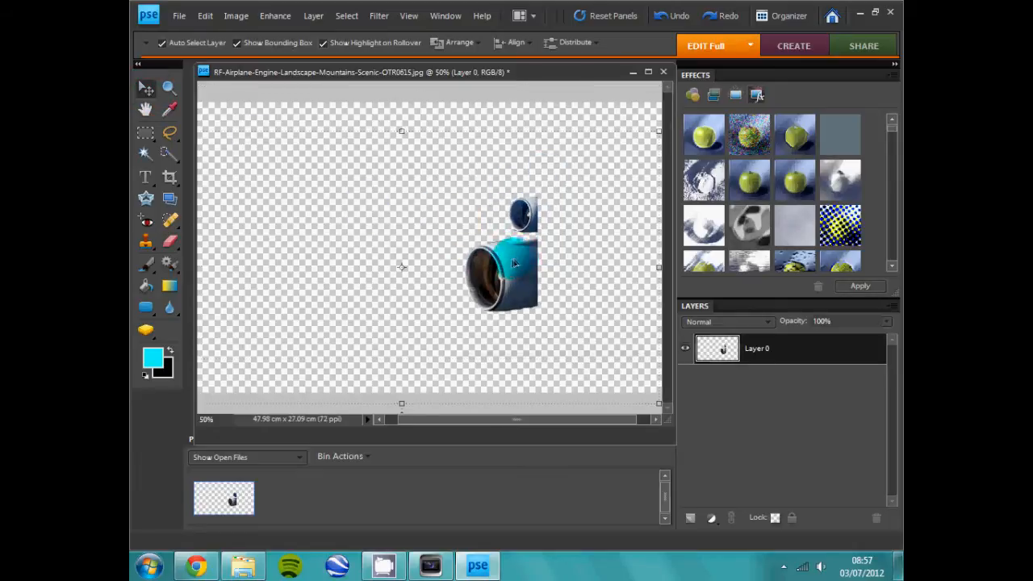
Step: Scale the engine cutout up to about 332% and move it to the right
left_click_drag(500, 254, 395, 291)
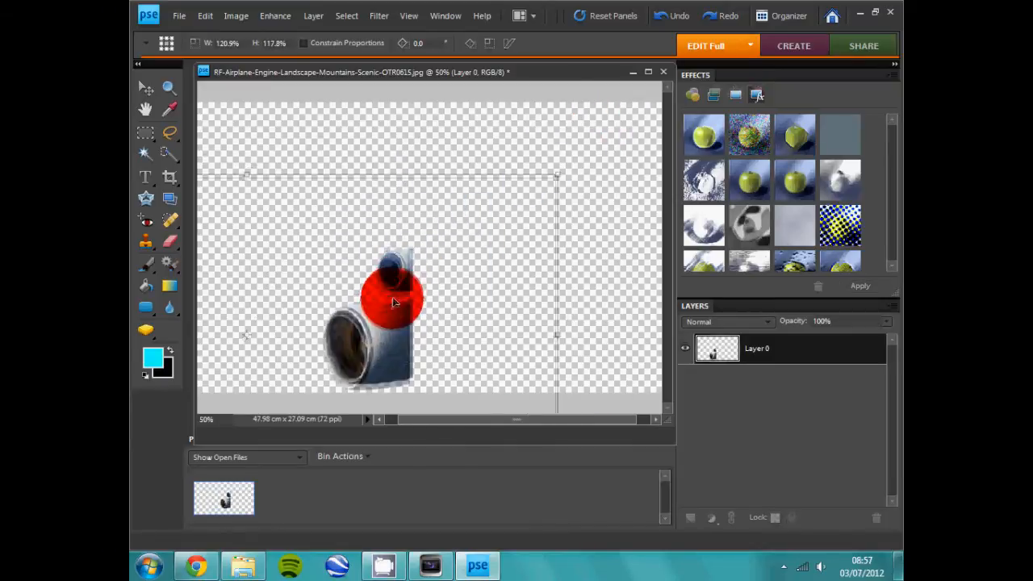
left_click_drag(396, 303, 472, 179)
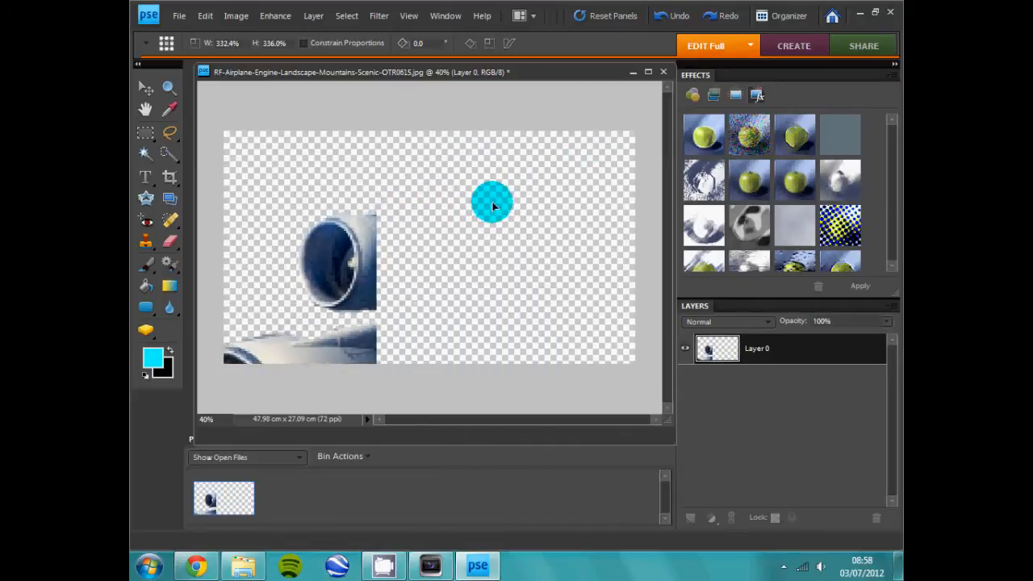
left_click_drag(492, 205, 597, 109)
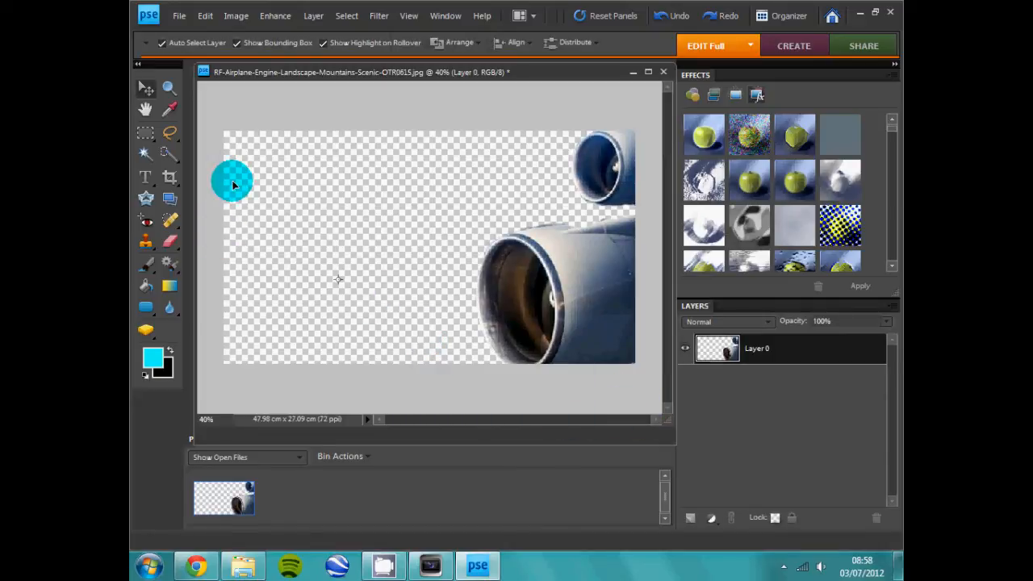
Step: Save the cutout as 744 in Photoshop PSD format in YouTube Videos
left_click(180, 15)
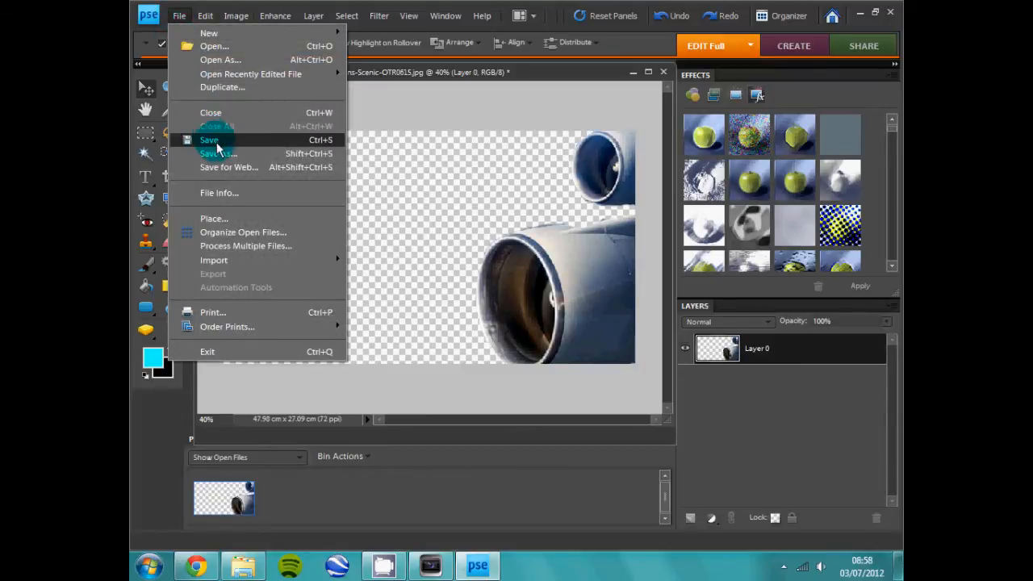
left_click(218, 153)
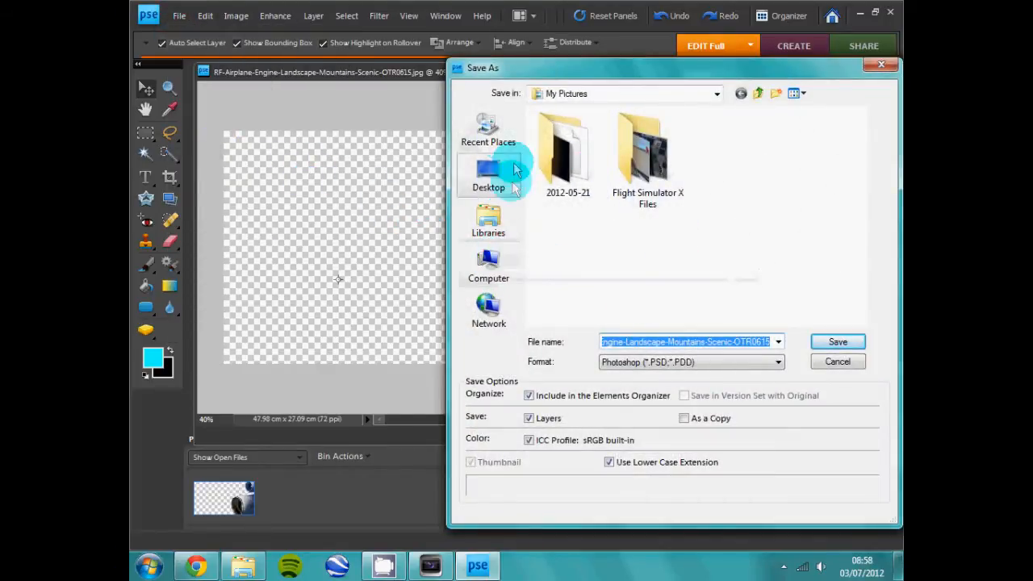
left_click(488, 174)
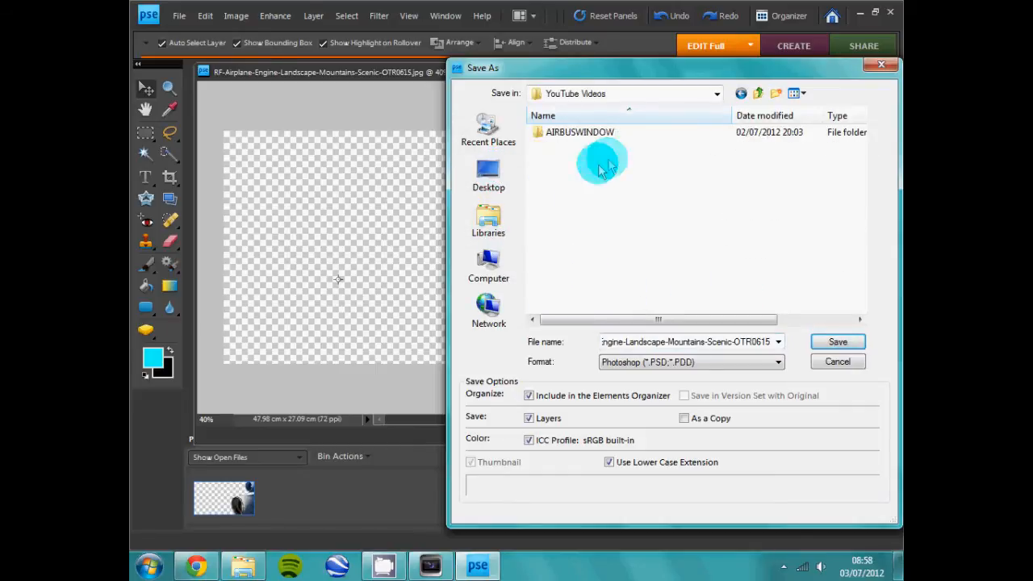
double_click(637, 342)
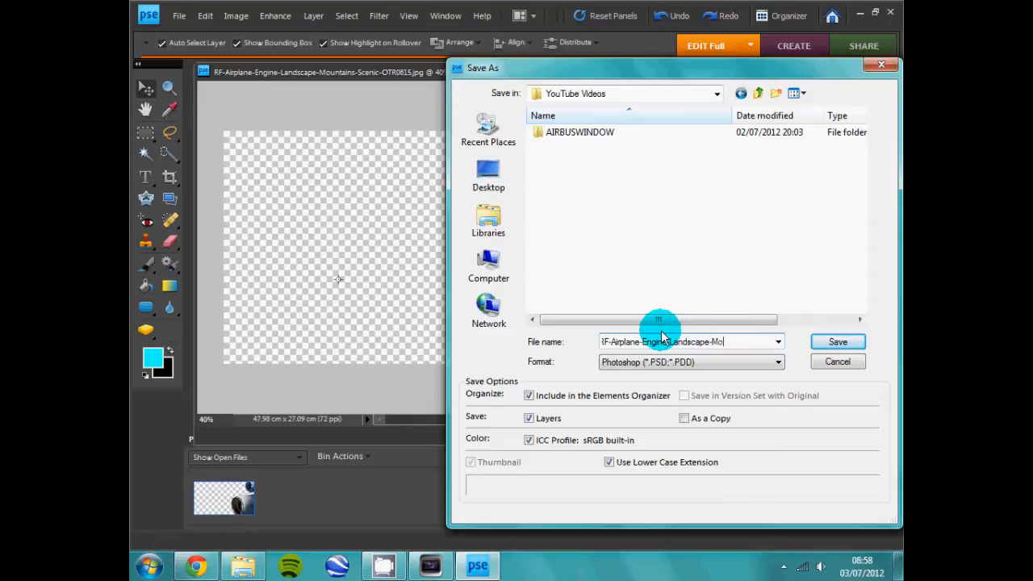
left_click(685, 342)
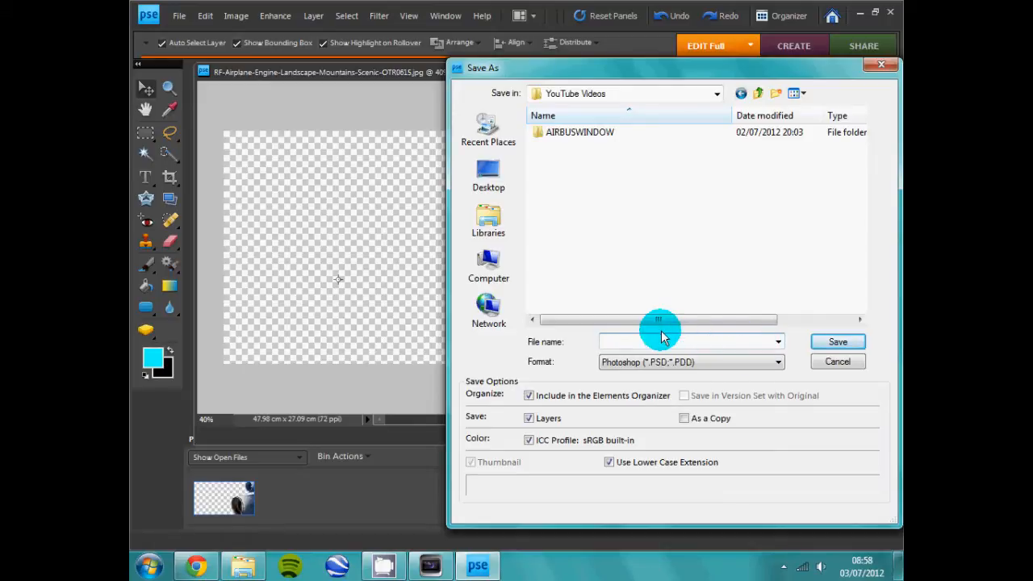
type("744")
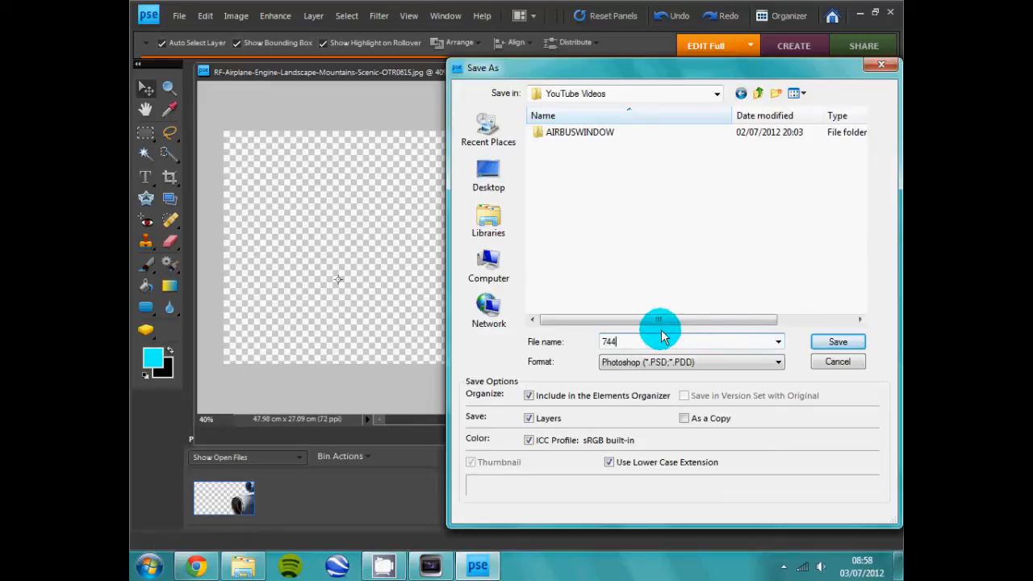
left_click(689, 361)
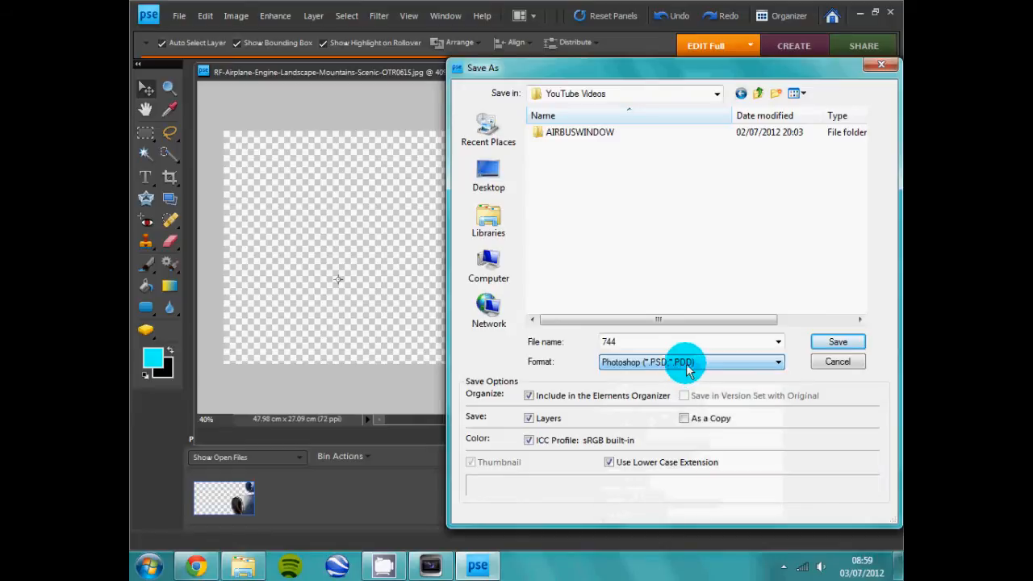
left_click(838, 342)
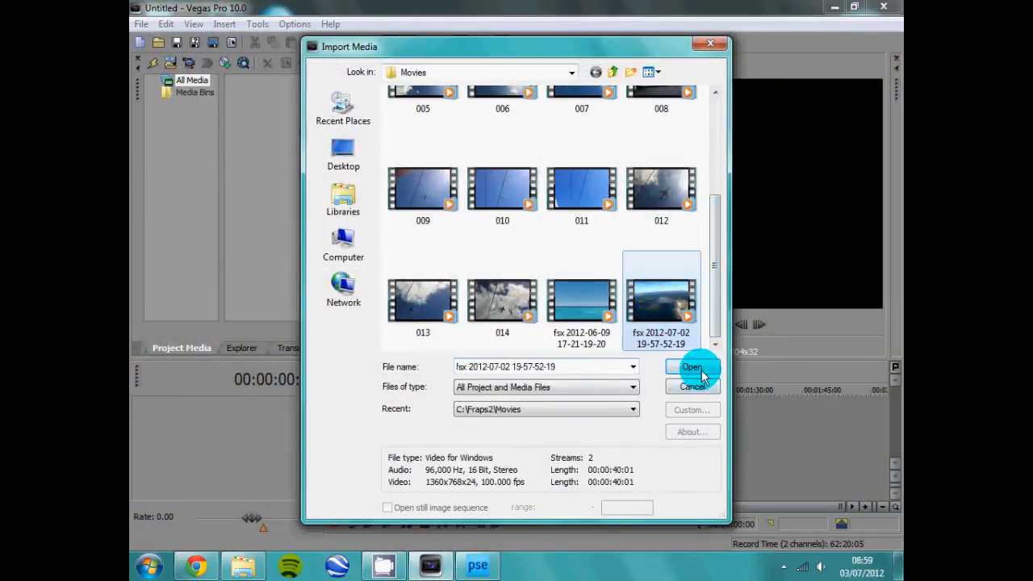
Step: Import the fsx 2012-07-02 flight-sim clip and drag it onto the timeline
left_click(692, 367)
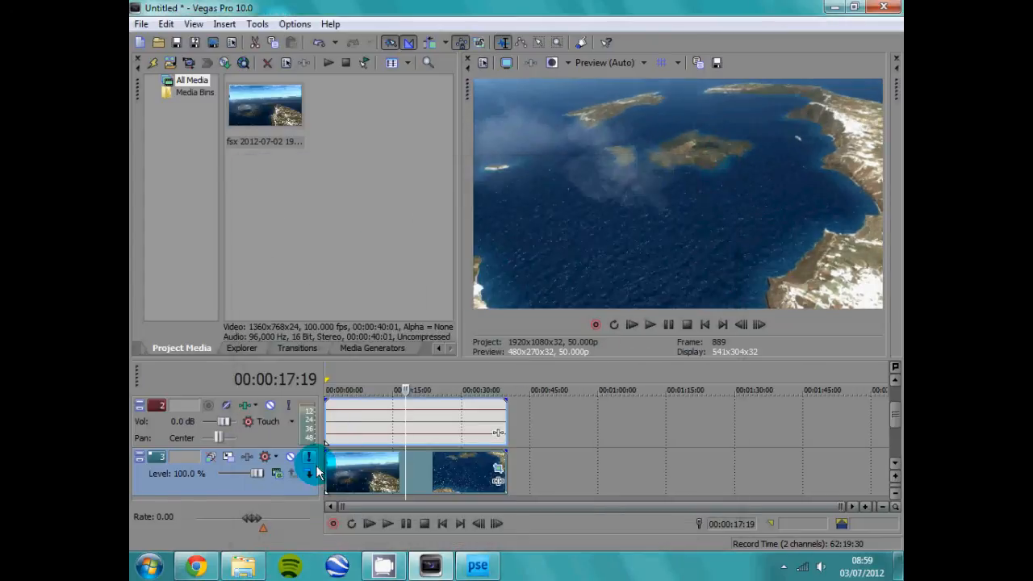
left_click(225, 23)
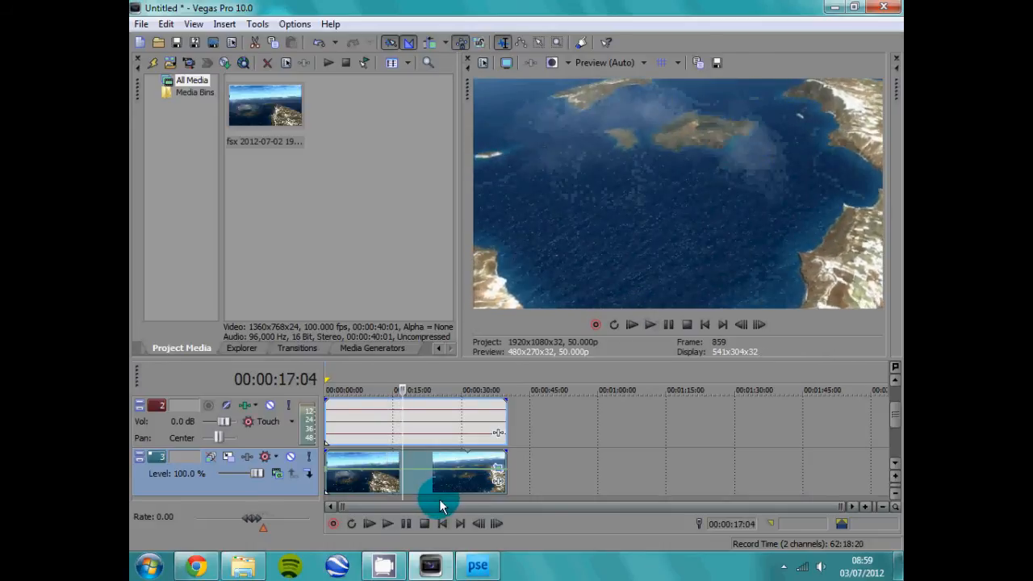
left_click_drag(439, 500, 466, 464)
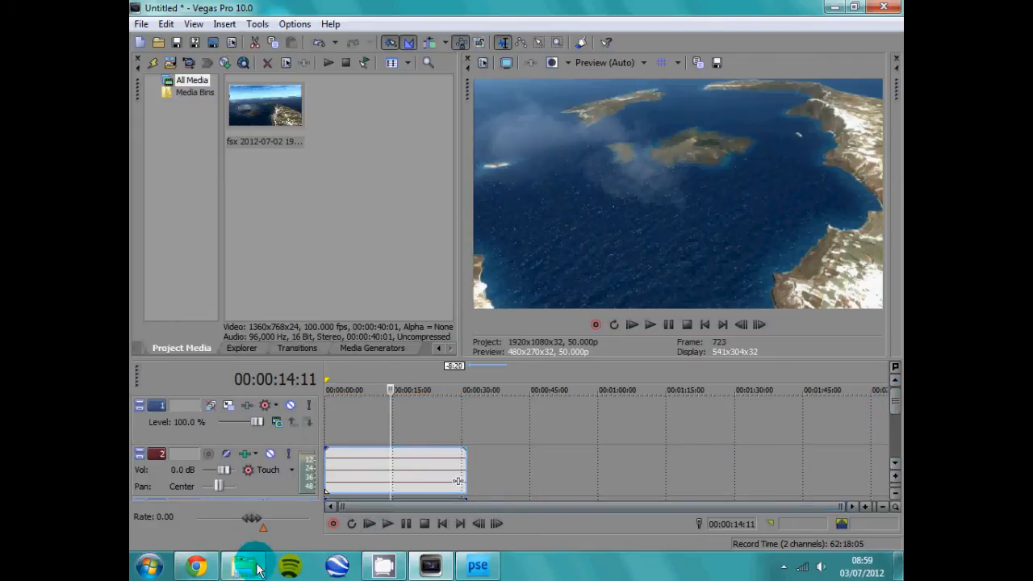
Step: Open a file browser and look in the picture libraries for the 744.psd engine cutout
left_click(244, 565)
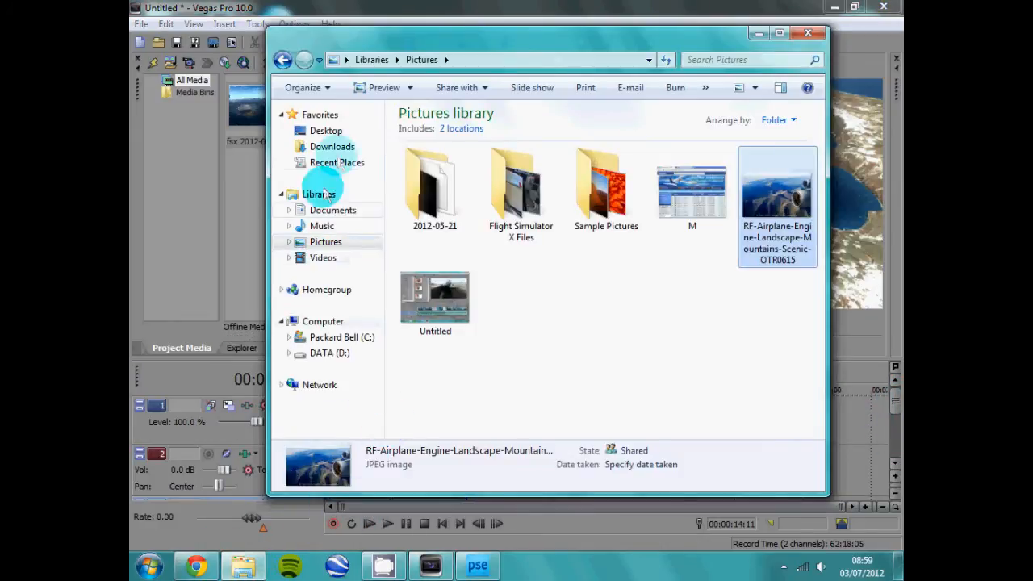
left_click(325, 130)
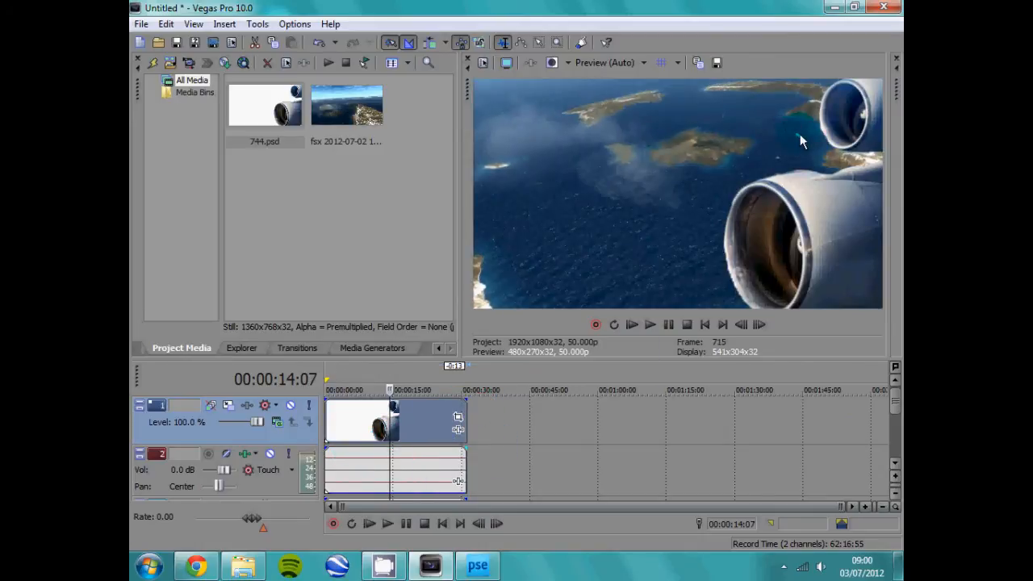
mouse_move(706, 112)
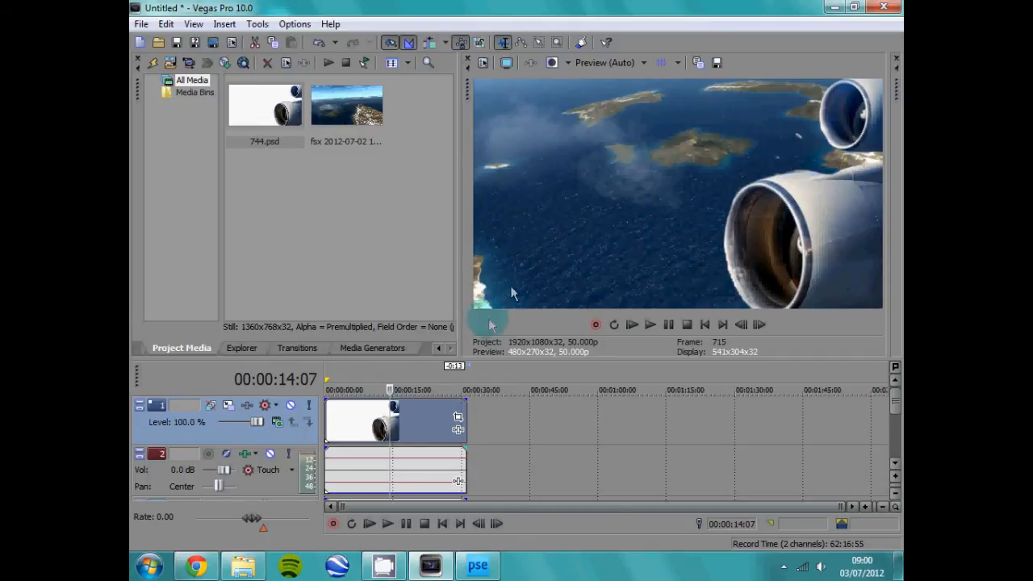
Step: Apply Color Corrector (Secondary) to the fsx clip, then select the White Intense Glow preset
left_click(650, 323)
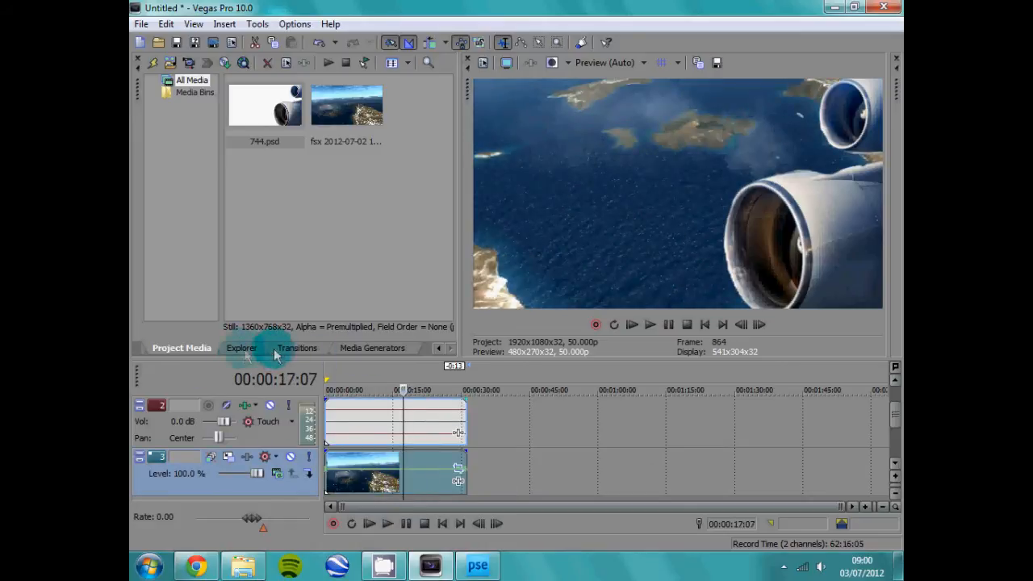
left_click(372, 348)
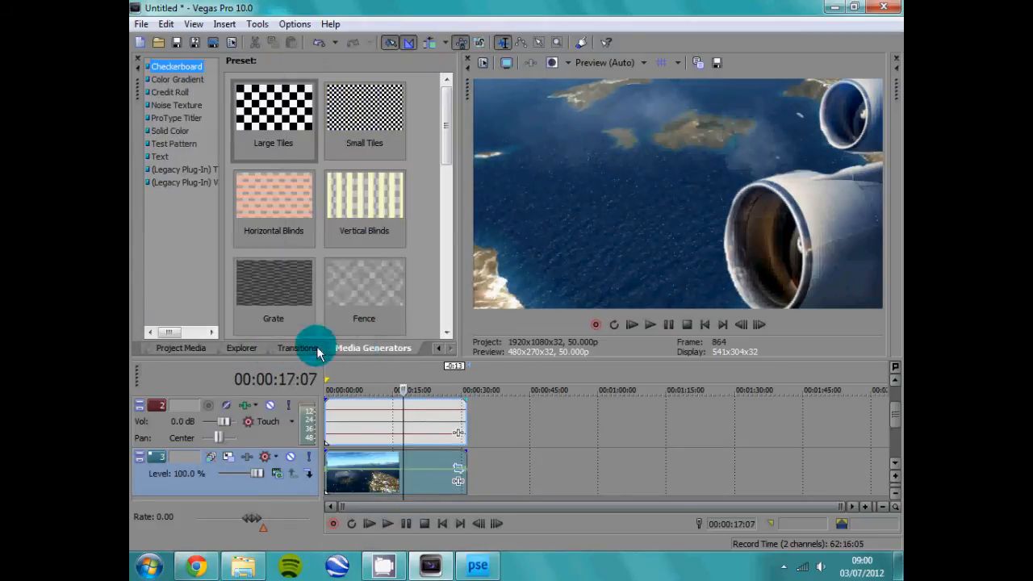
left_click(222, 348)
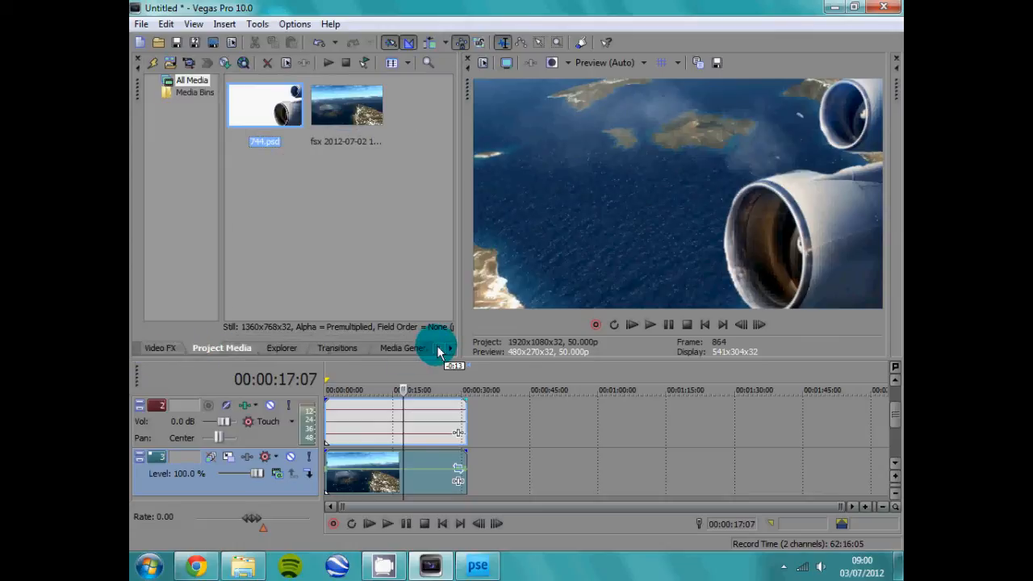
left_click(160, 348)
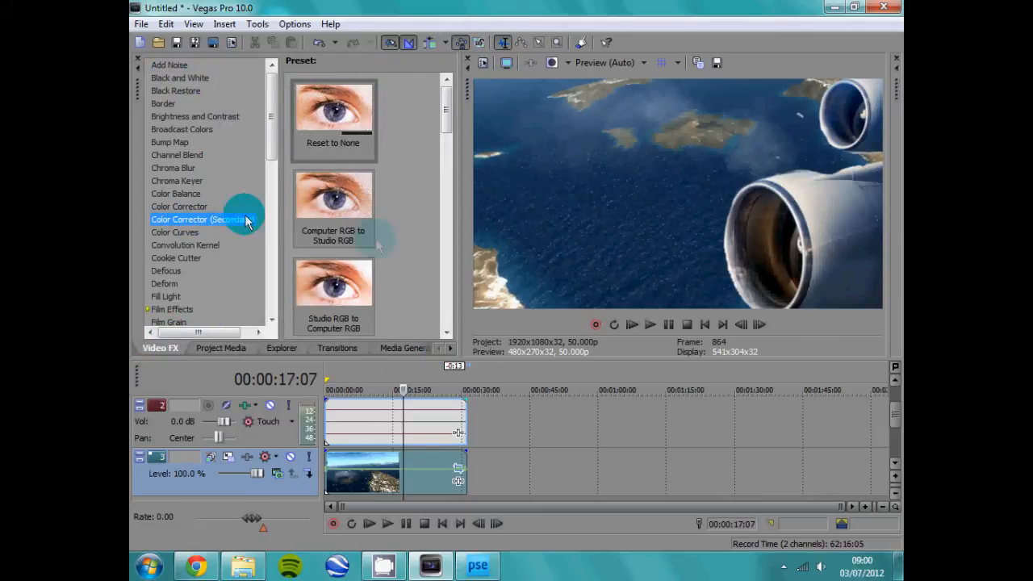
left_click(333, 209)
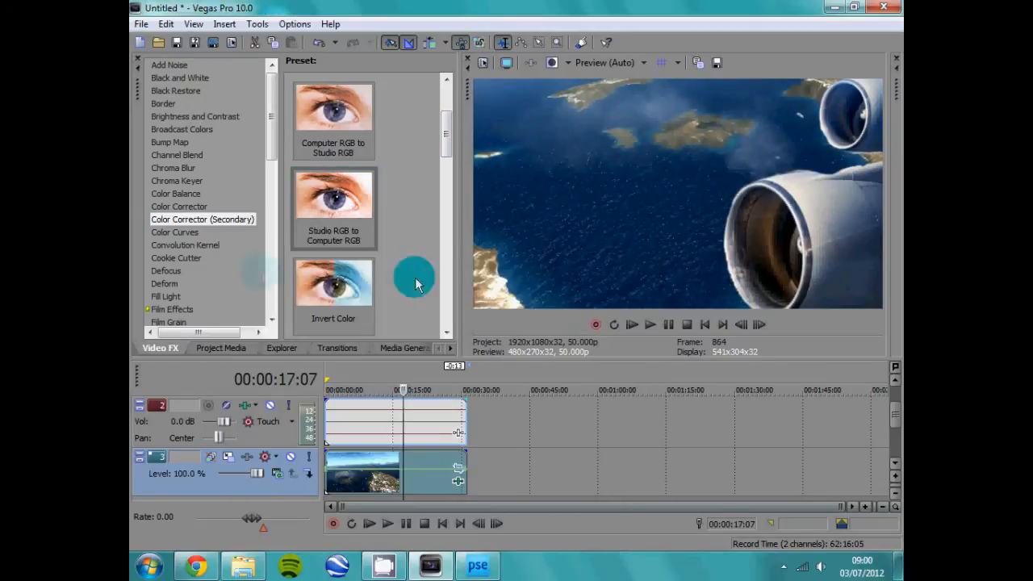
left_click_drag(272, 137, 272, 157)
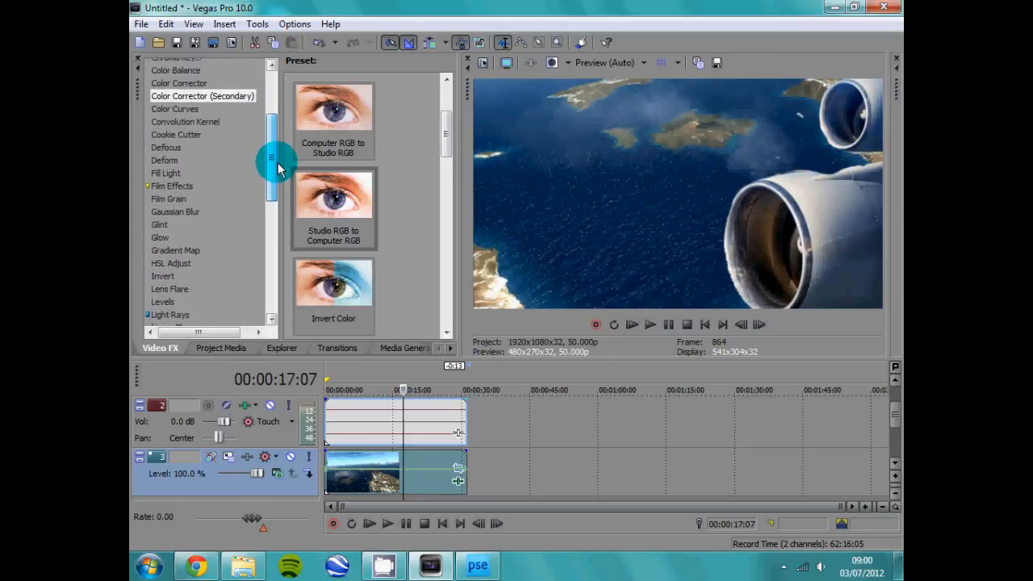
left_click_drag(273, 161, 272, 153)
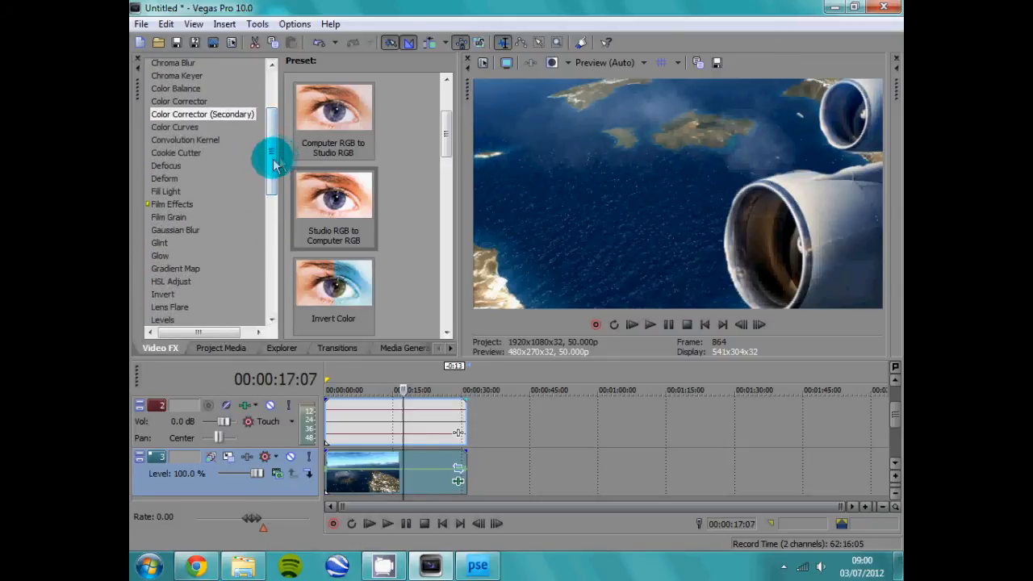
left_click(159, 255)
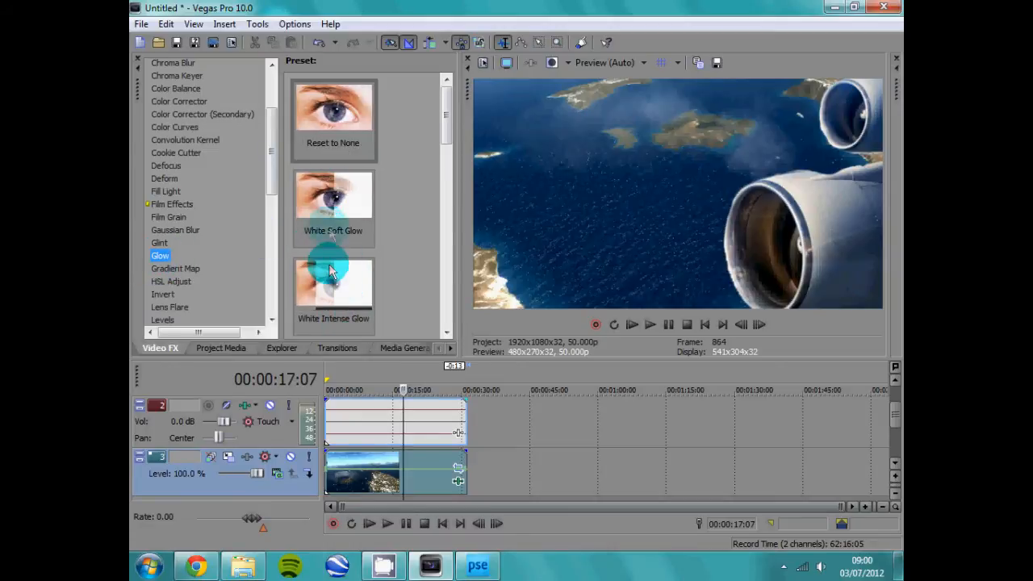
left_click(333, 291)
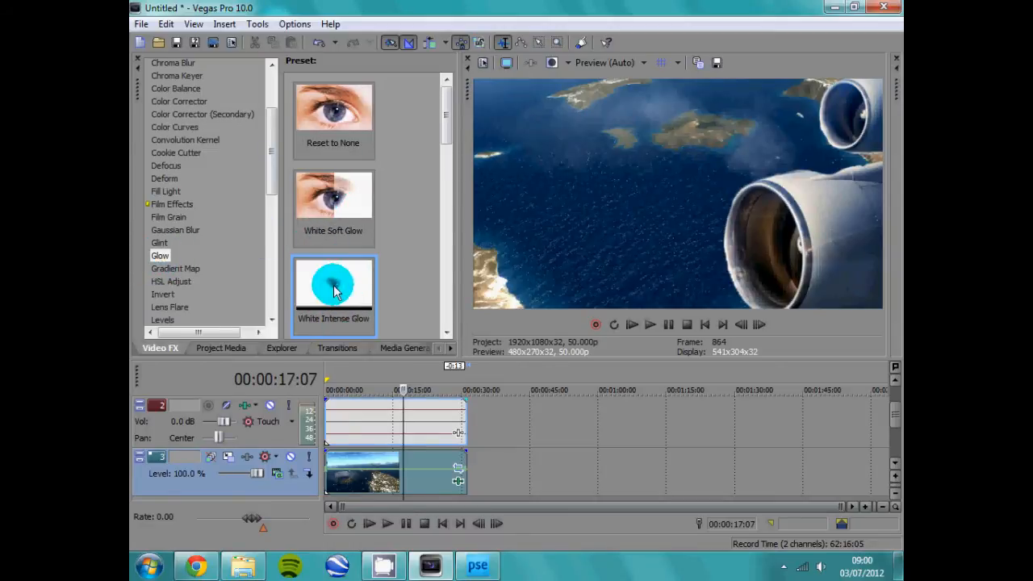
Step: Lower the flight clip's Glow intensity to about 1.5 and close the effect settings
double_click(333, 291)
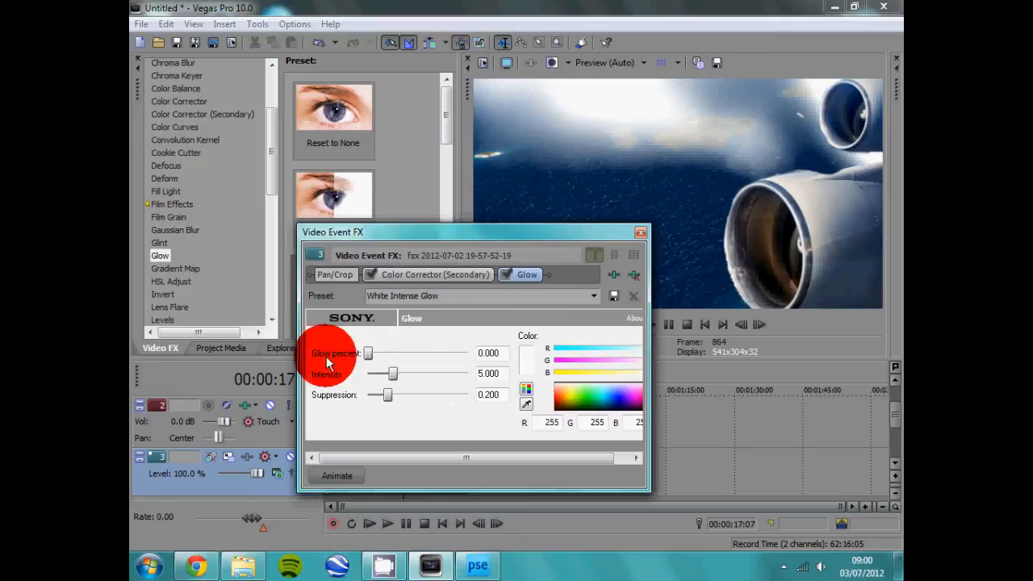
left_click_drag(394, 373, 377, 373)
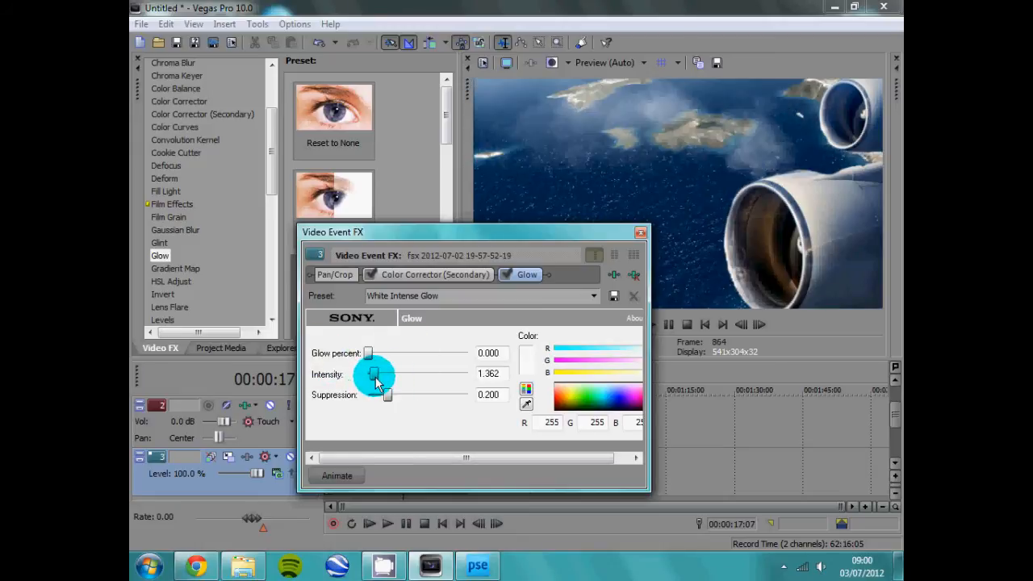
left_click_drag(379, 376, 373, 374)
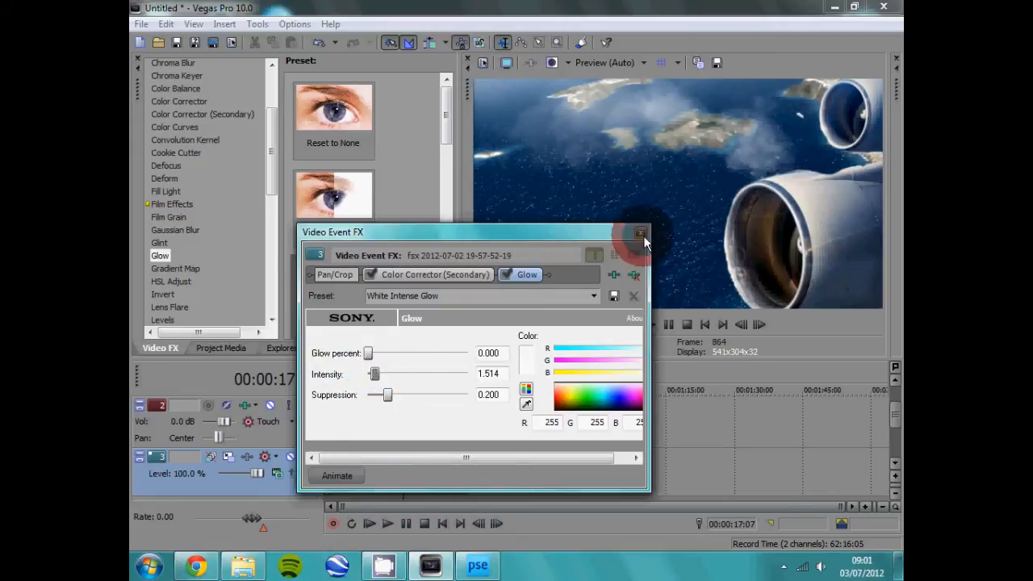
left_click(641, 233)
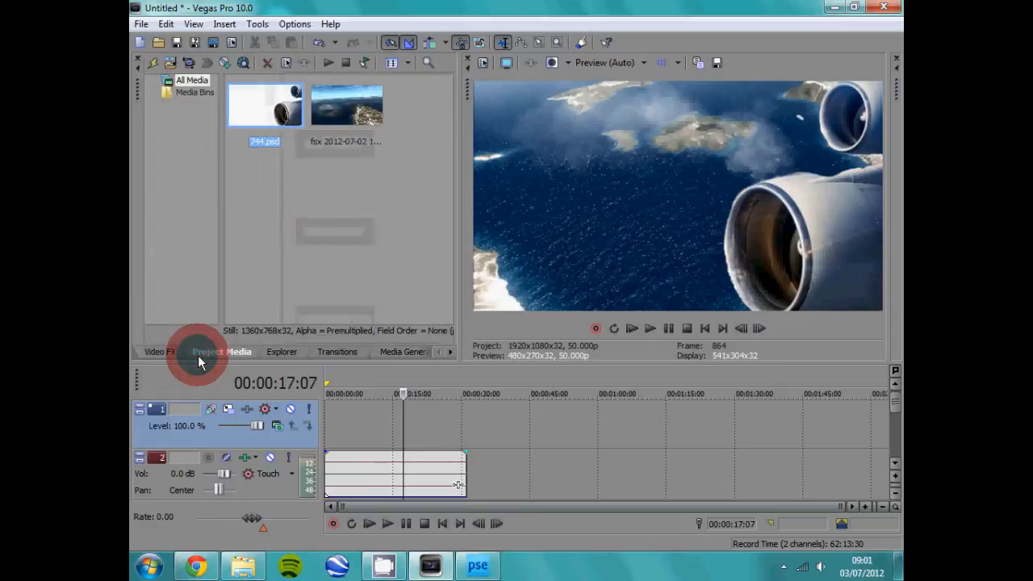
Step: Choose the Puffy Clouds preset from the Noise Texture media generator
left_click(282, 351)
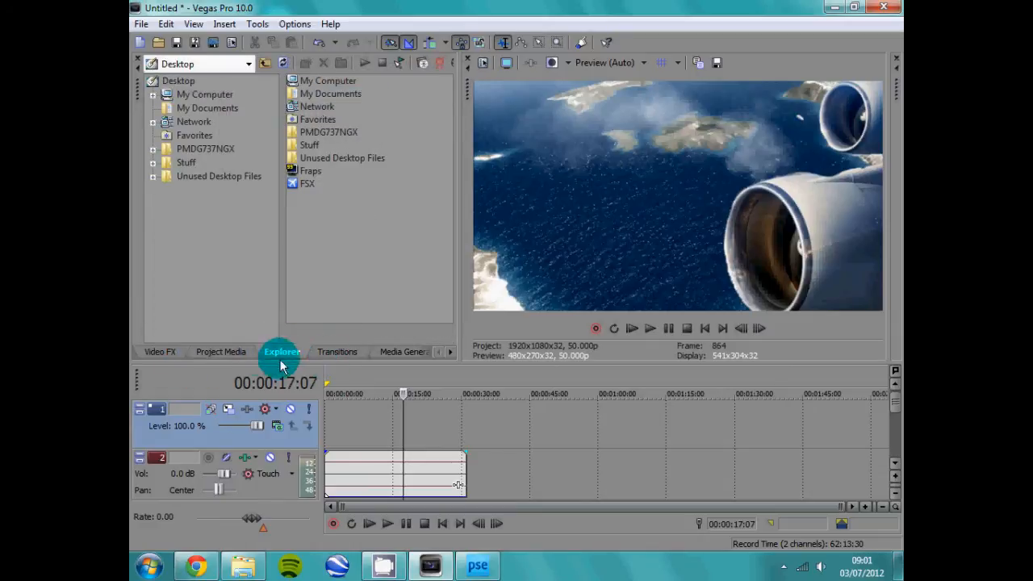
left_click(336, 351)
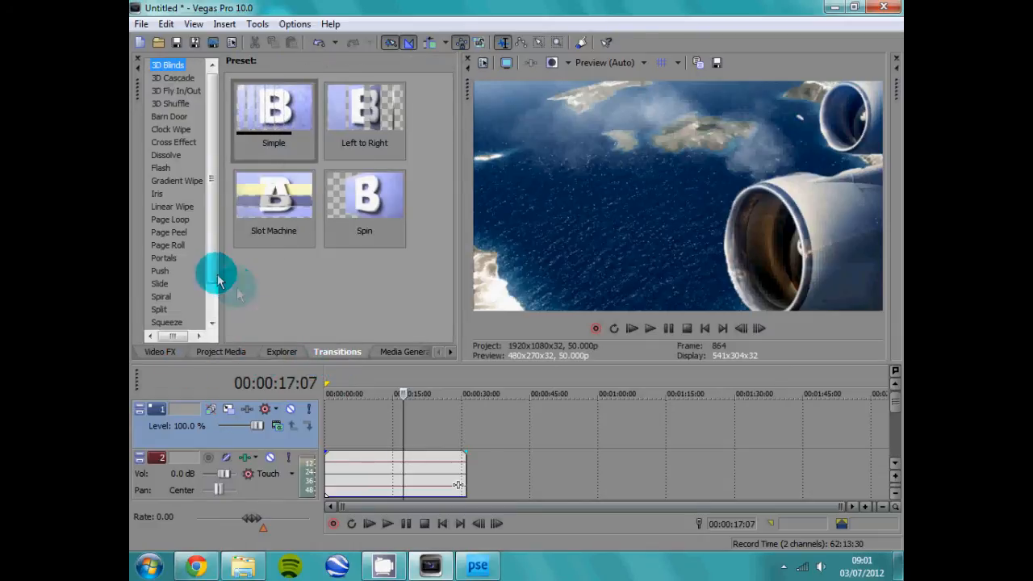
left_click(372, 351)
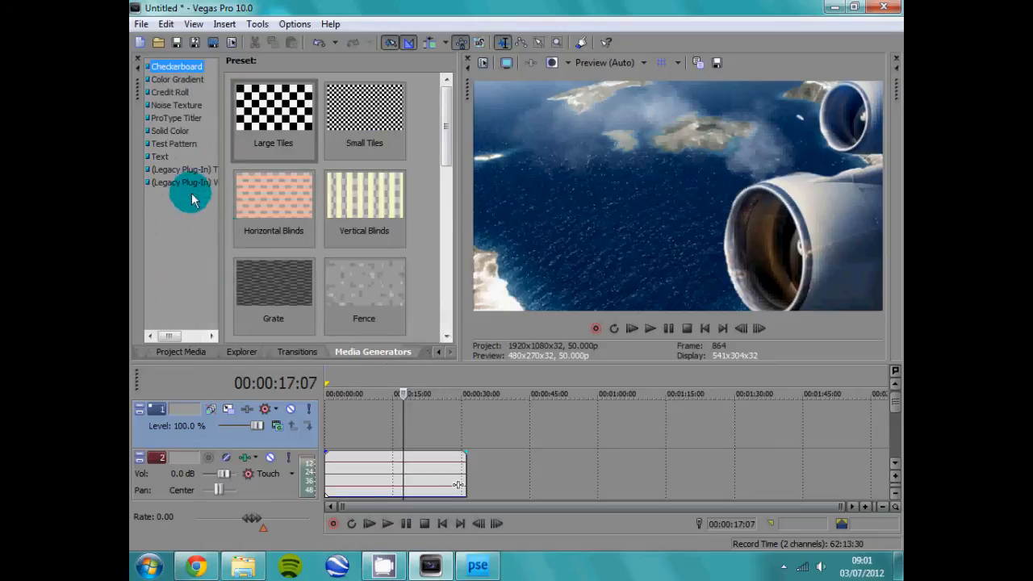
left_click(176, 105)
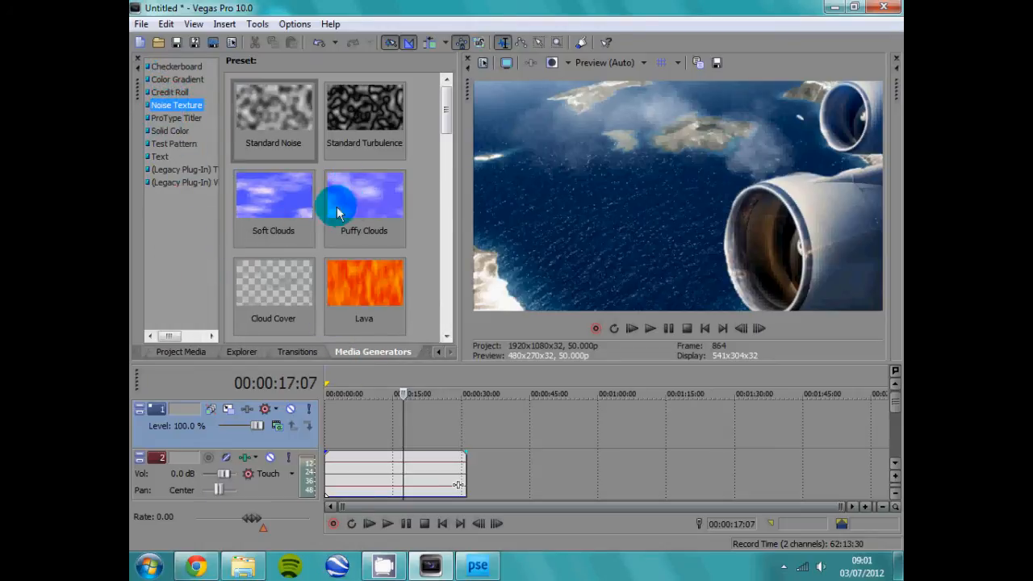
left_click(364, 202)
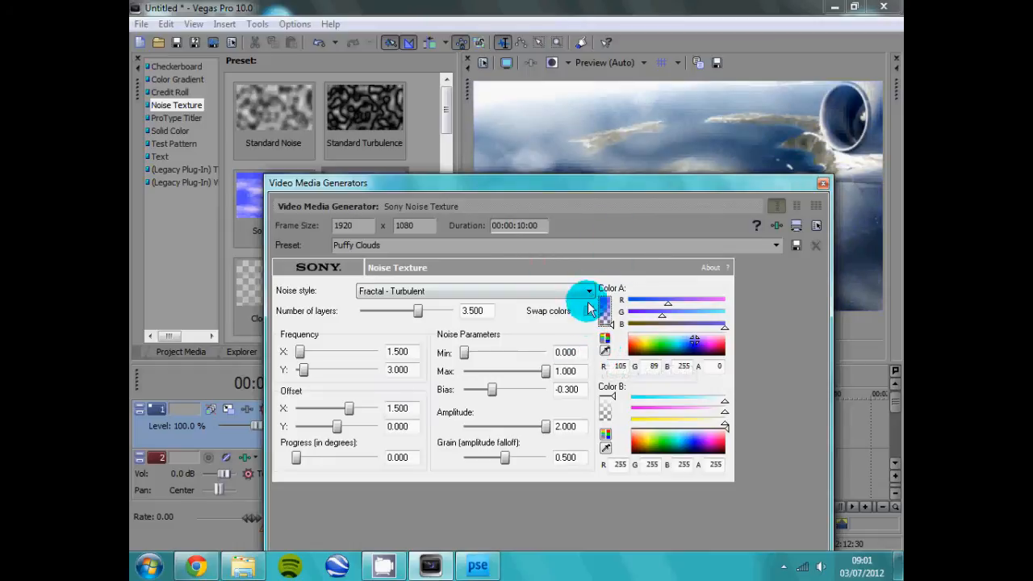
Step: Set the cloud texture to Fractal - Smooth with 5 layers and higher frequency
left_click(588, 311)
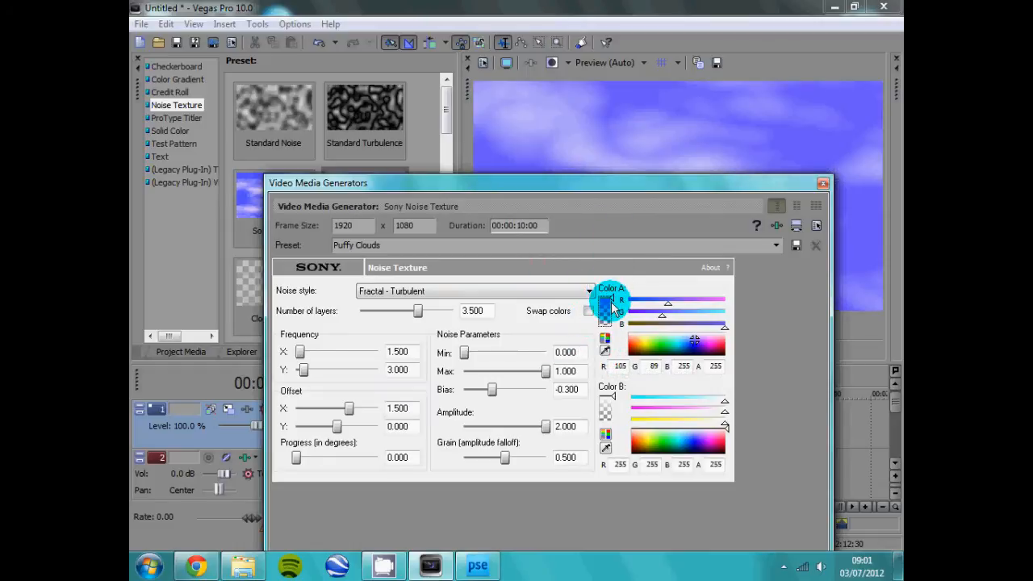
mouse_move(615, 313)
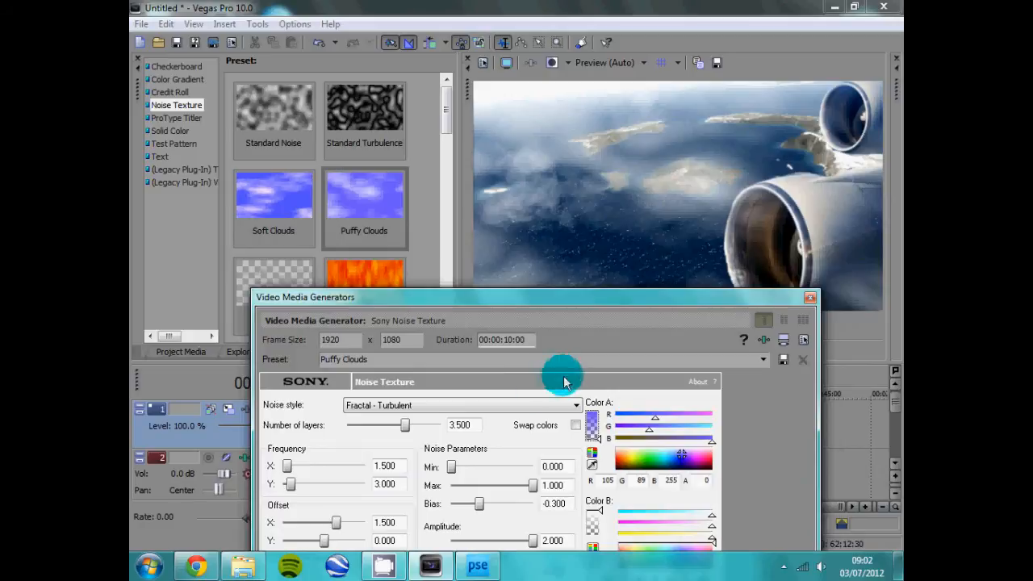
left_click(575, 405)
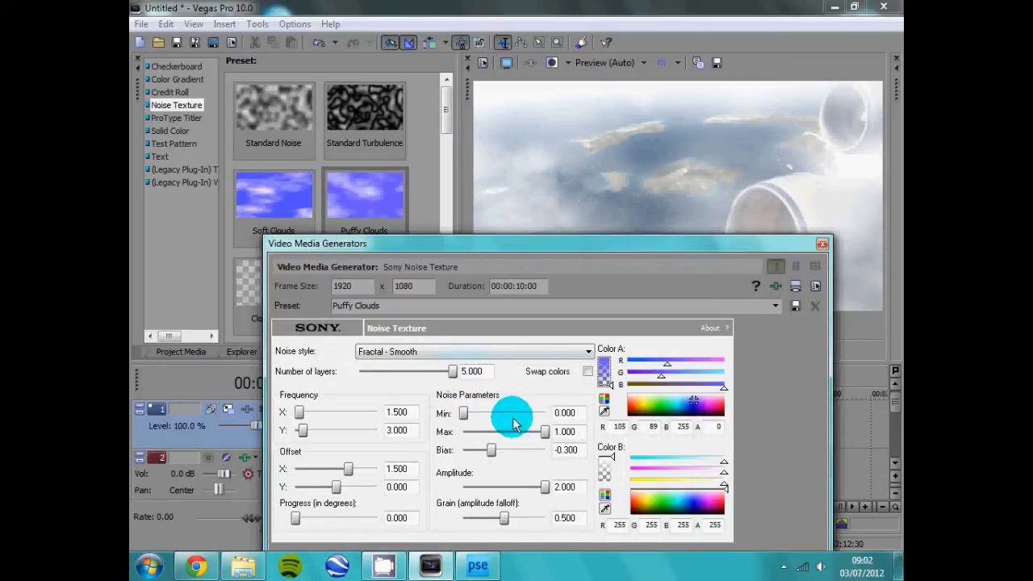
left_click_drag(464, 412, 504, 412)
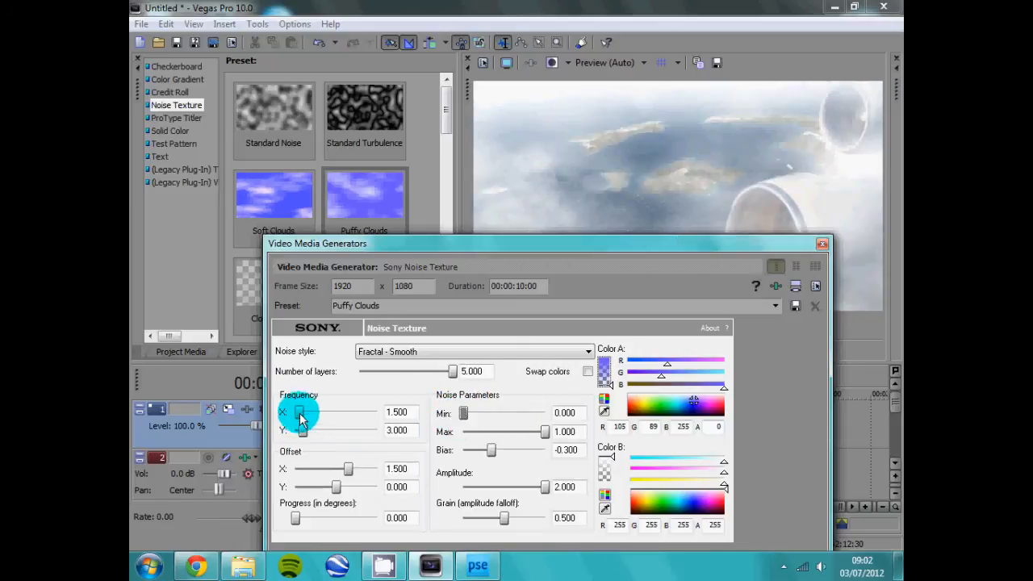
left_click_drag(301, 413, 355, 412)
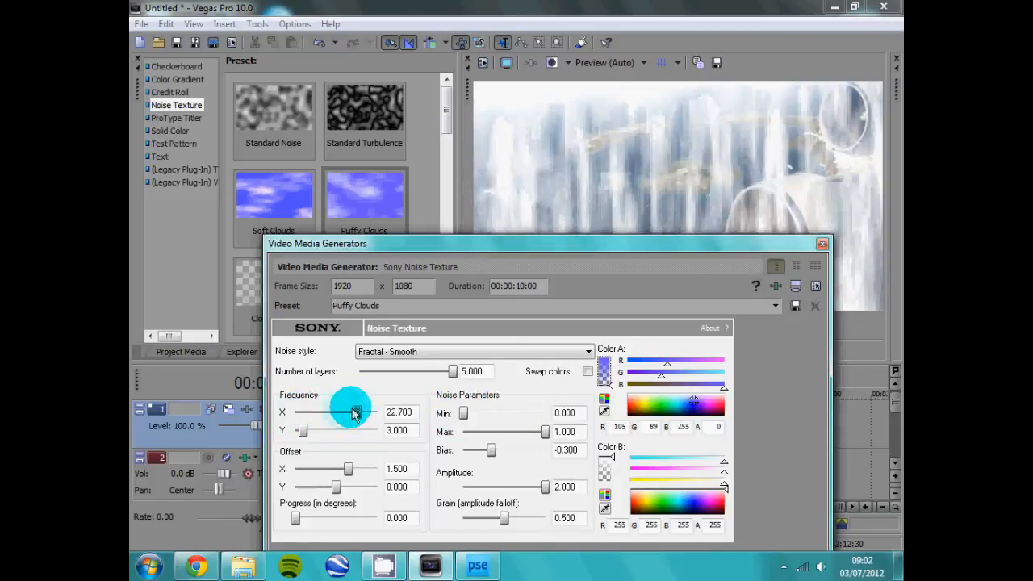
left_click_drag(355, 412, 300, 412)
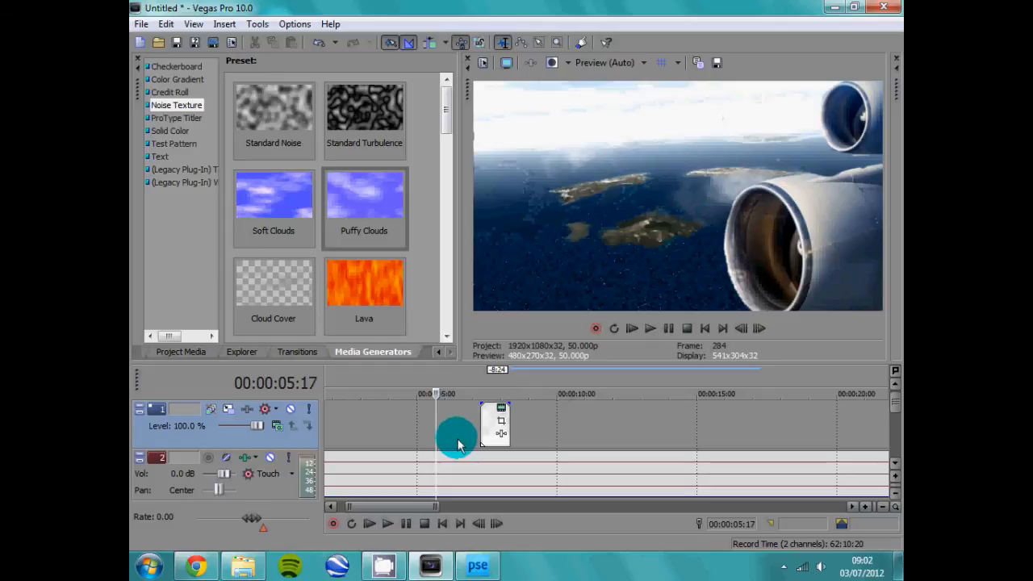
Step: Add fade in/out to the cloud event and paste new copies along the top track
left_click(651, 328)
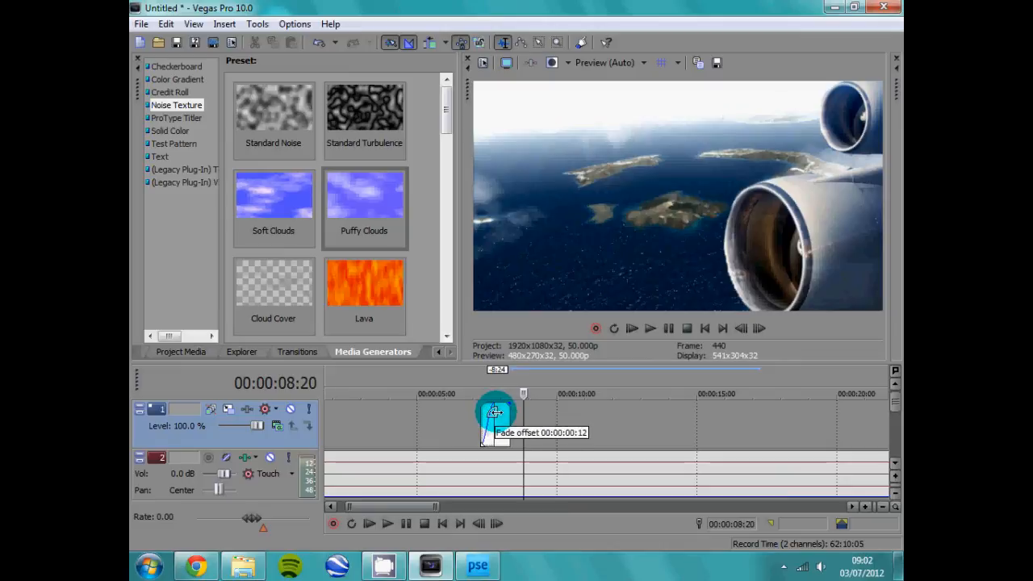
left_click_drag(495, 411, 502, 408)
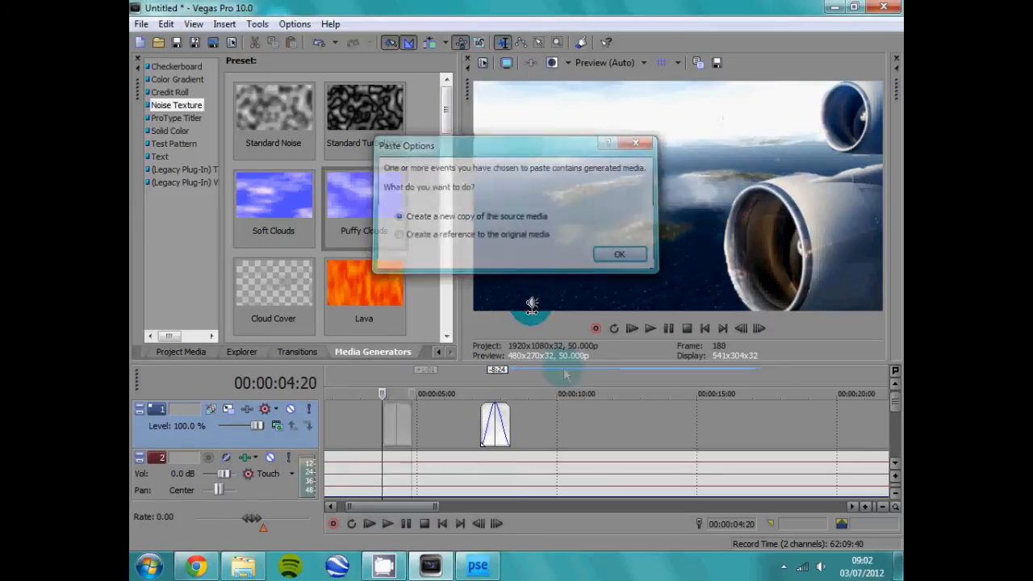
left_click(619, 254)
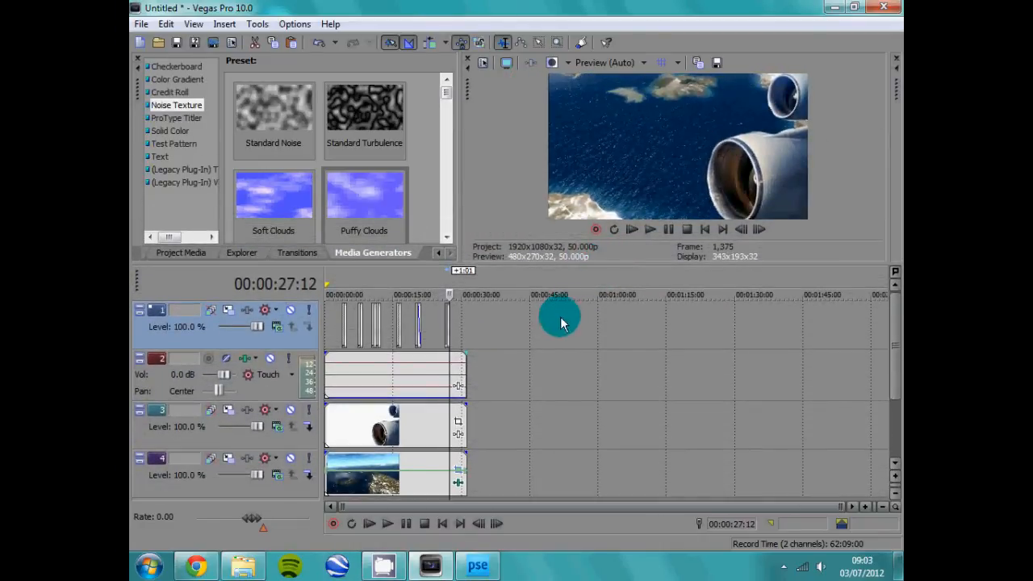
mouse_move(585, 246)
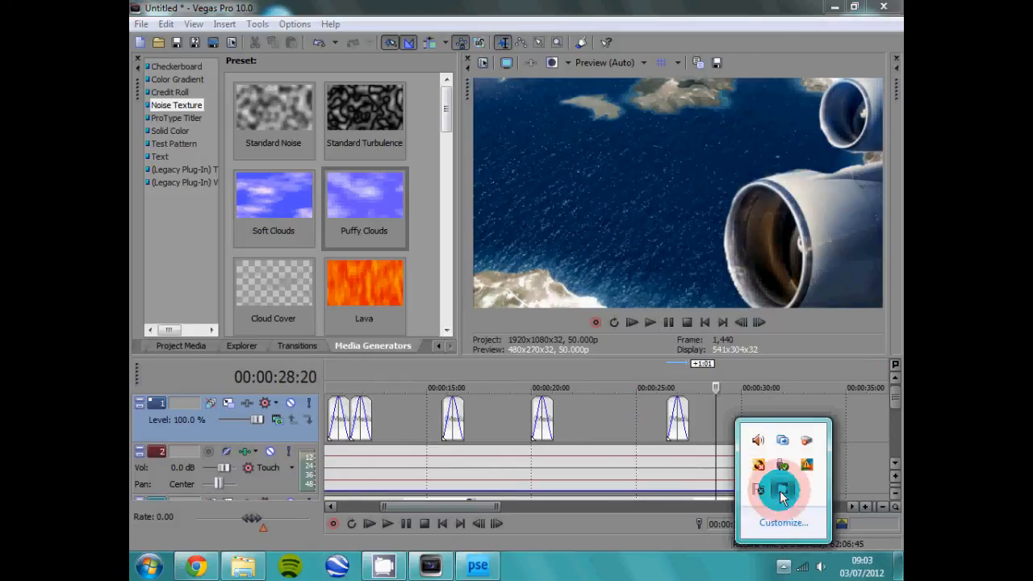
left_click(781, 490)
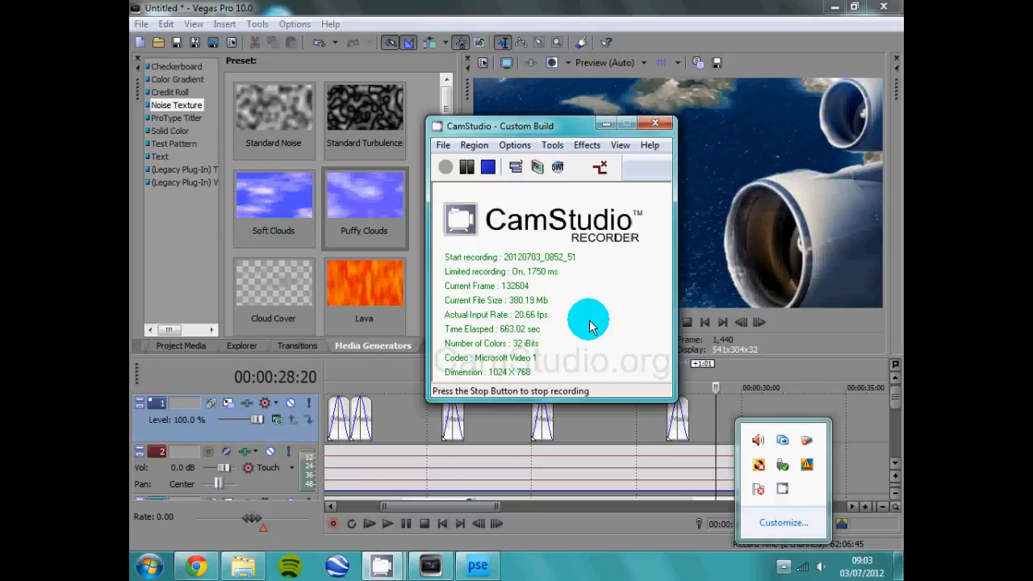